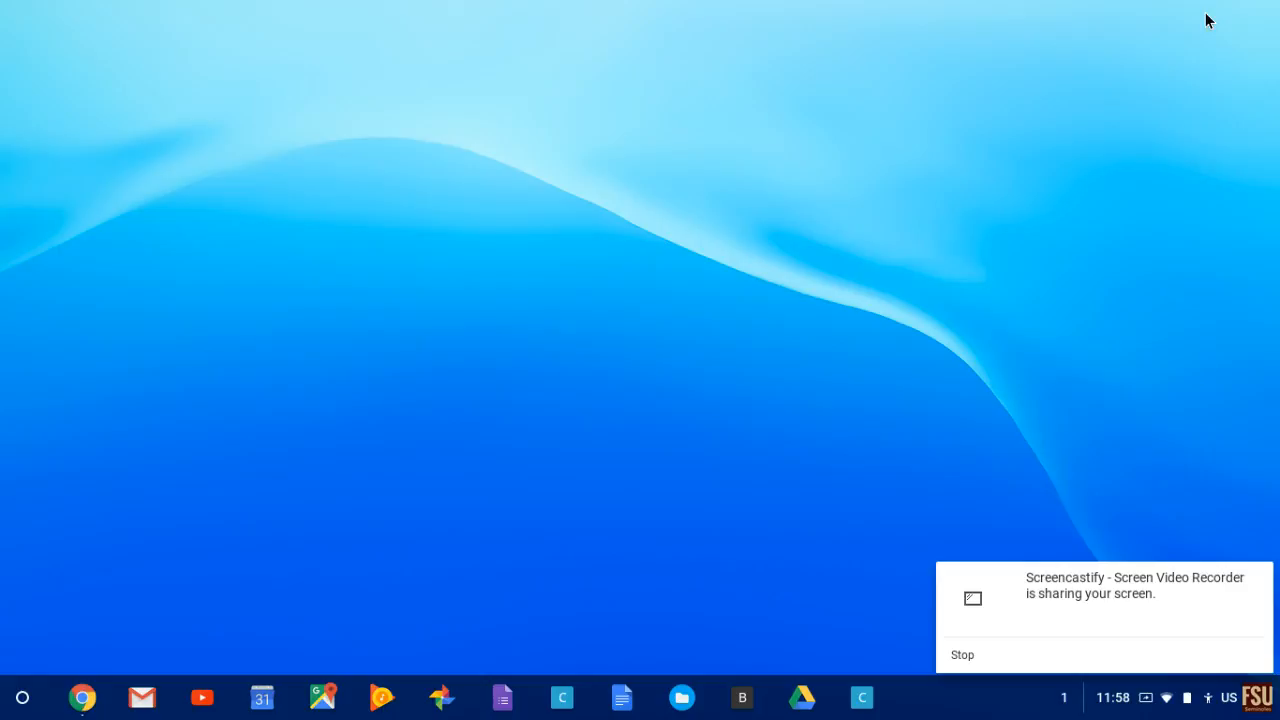
mouse_move(343, 659)
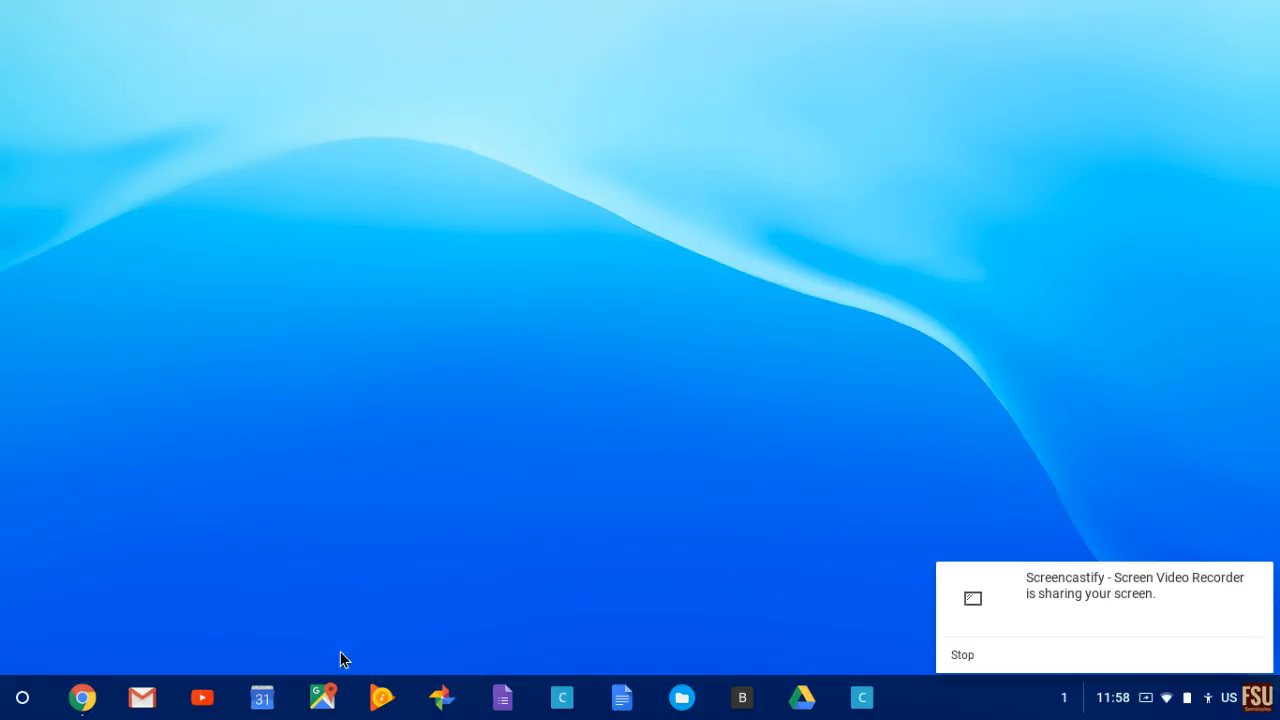
mouse_move(418, 710)
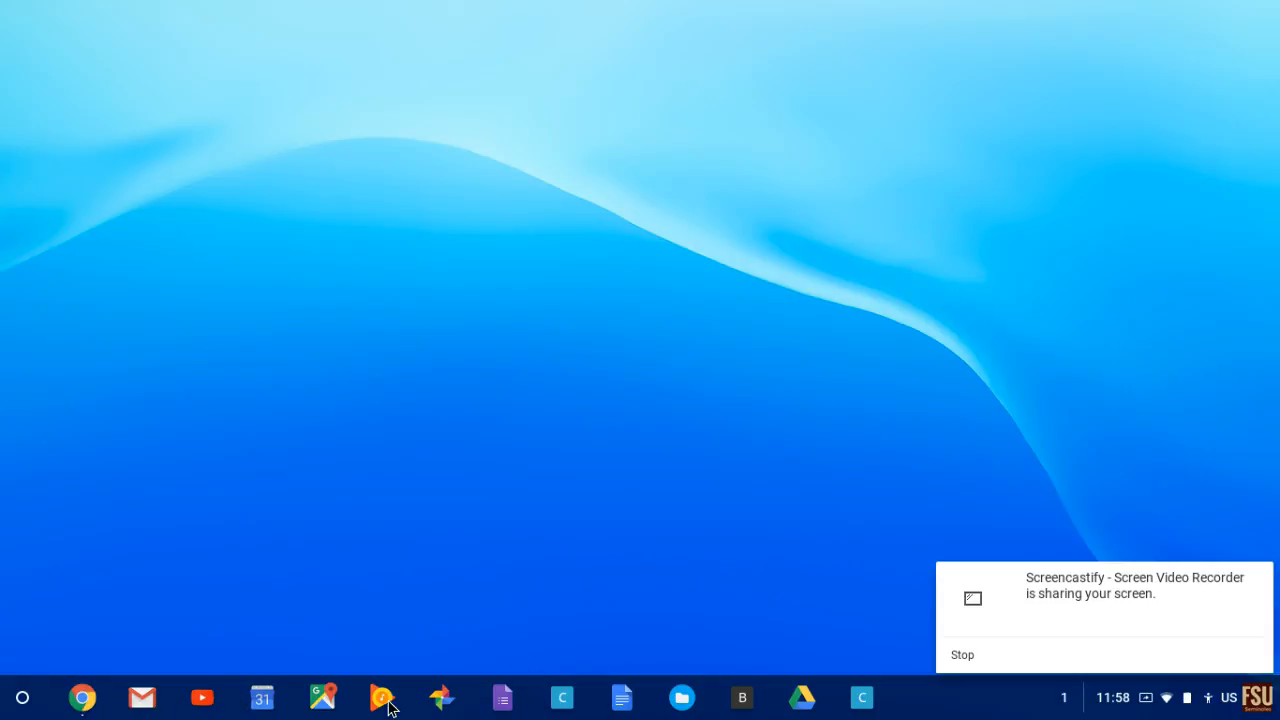
mouse_move(497, 708)
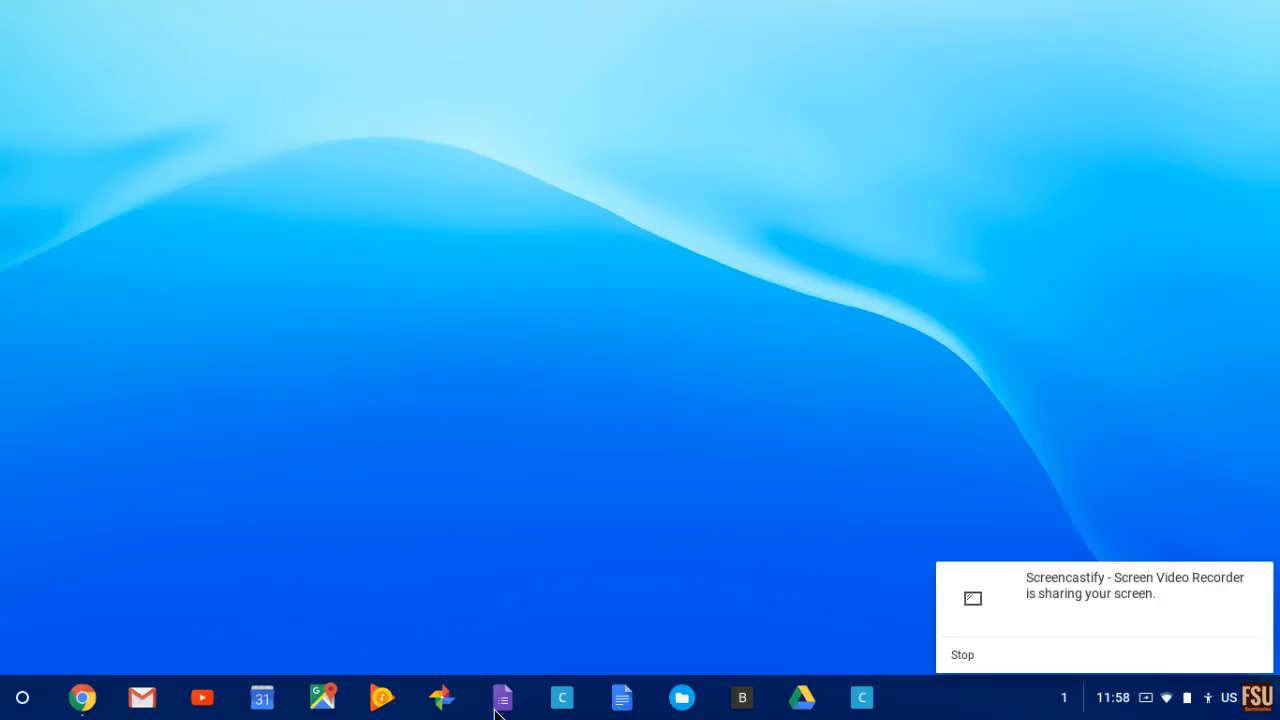
mouse_move(501, 697)
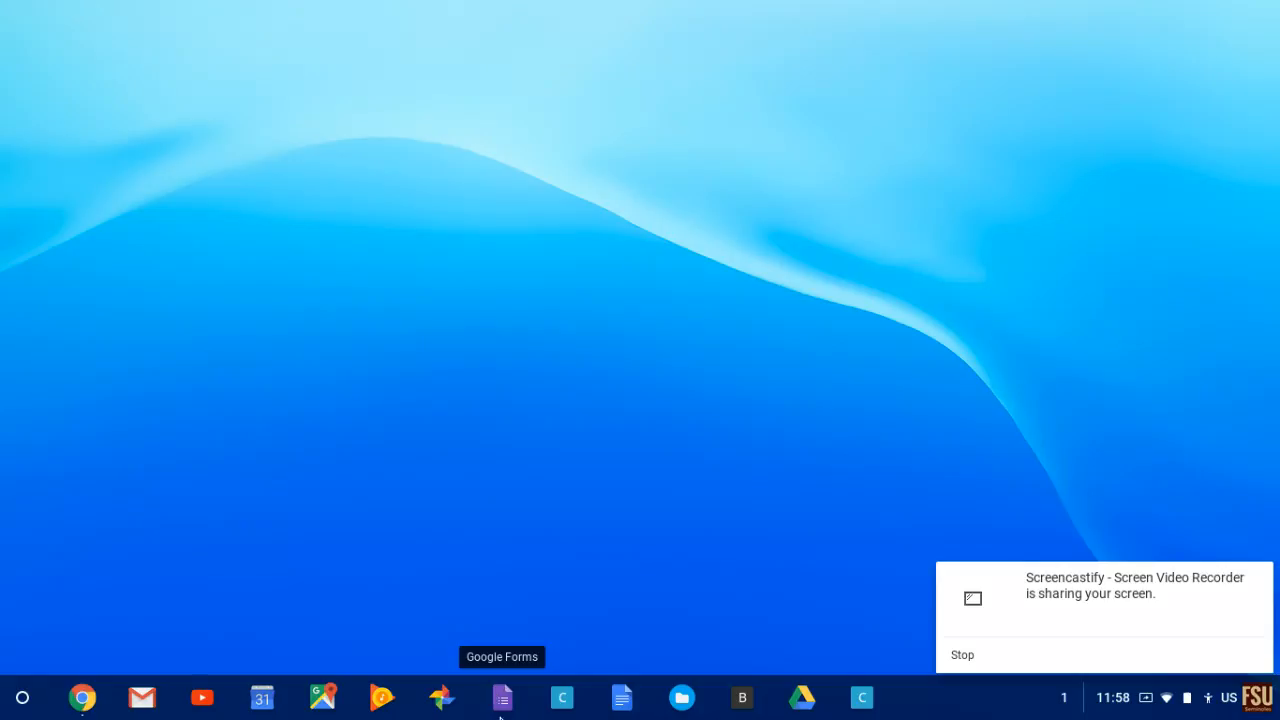
mouse_move(82, 697)
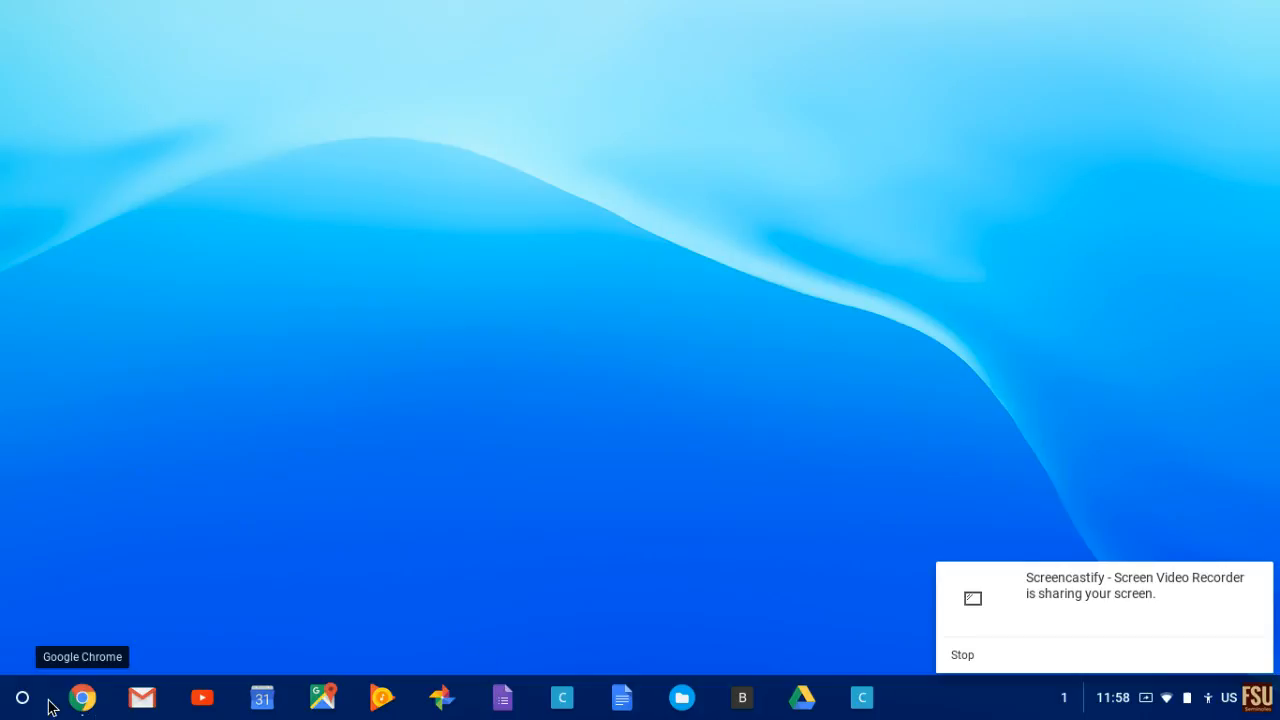
mouse_move(22, 697)
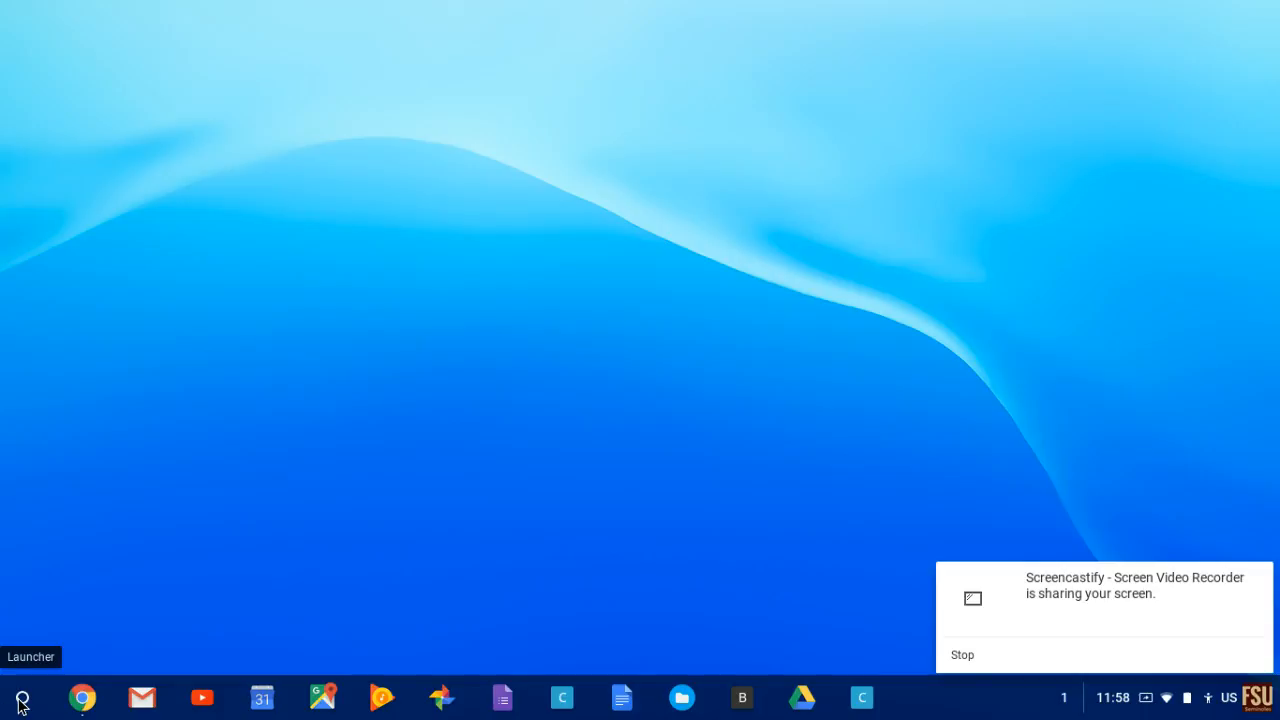
Open the launcher and show the Web Store app's menu with pin, window and info options.
left_click(22, 697)
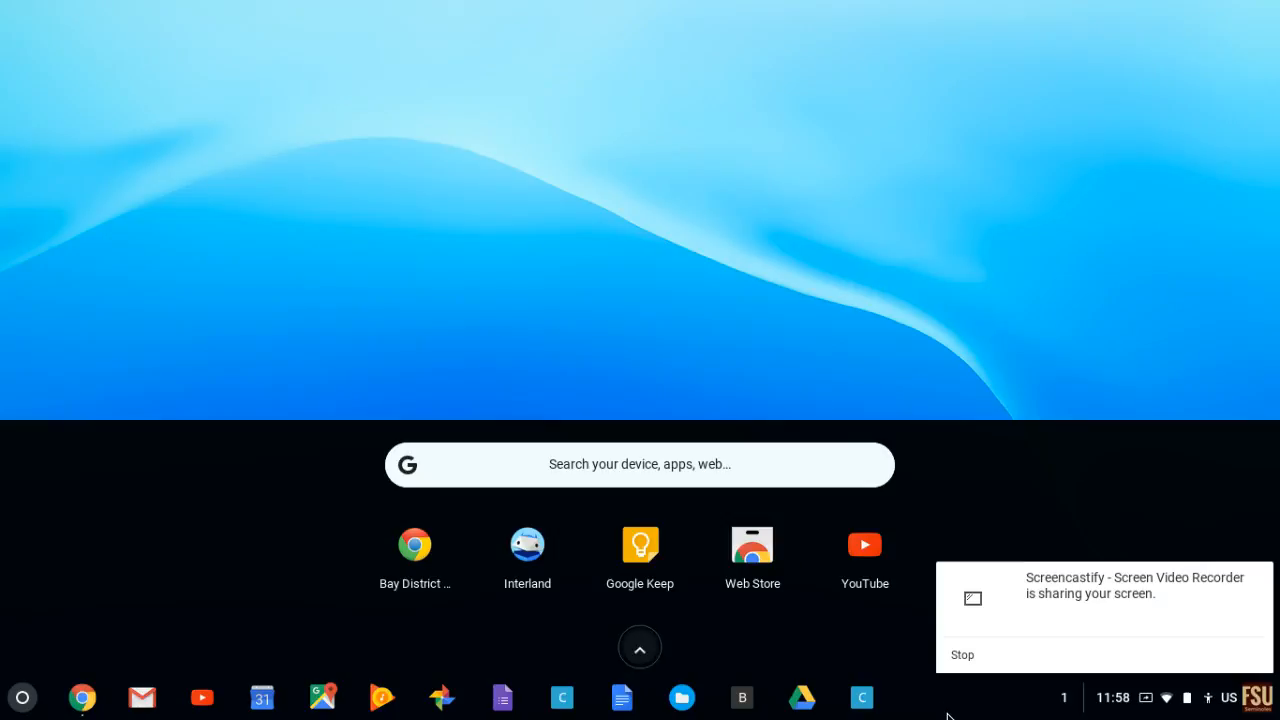
mouse_move(737, 560)
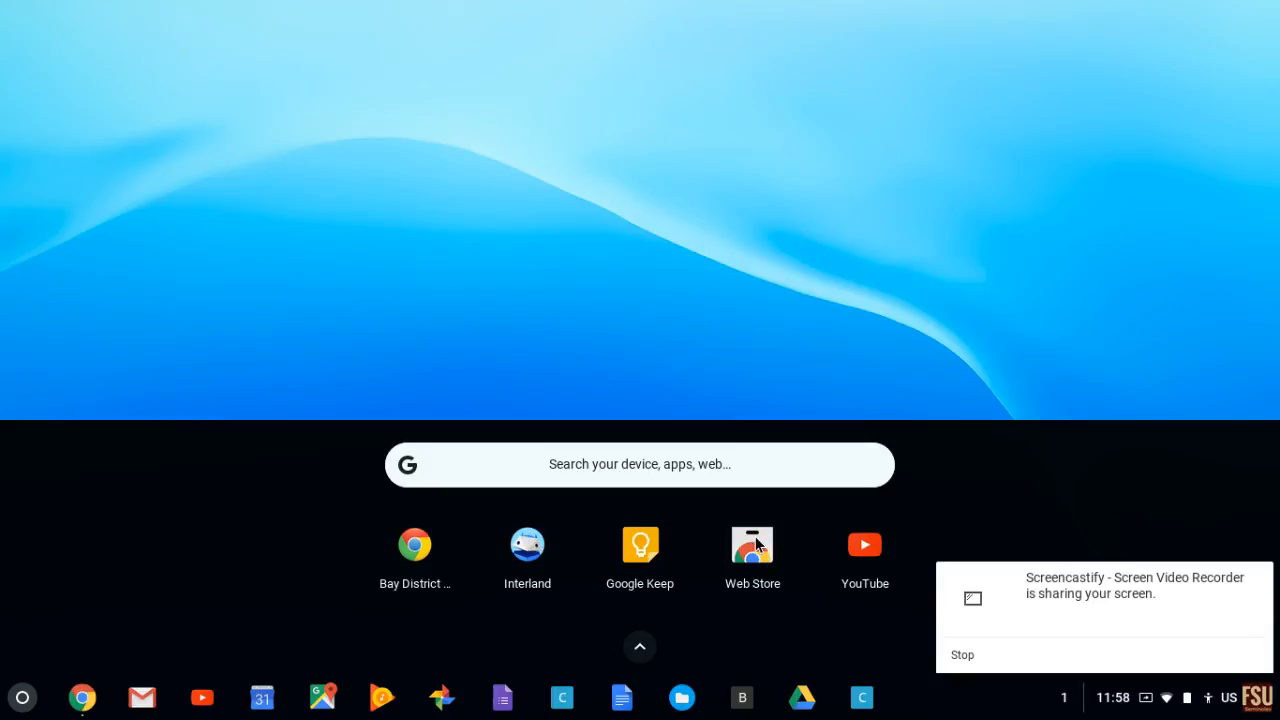
right_click(752, 544)
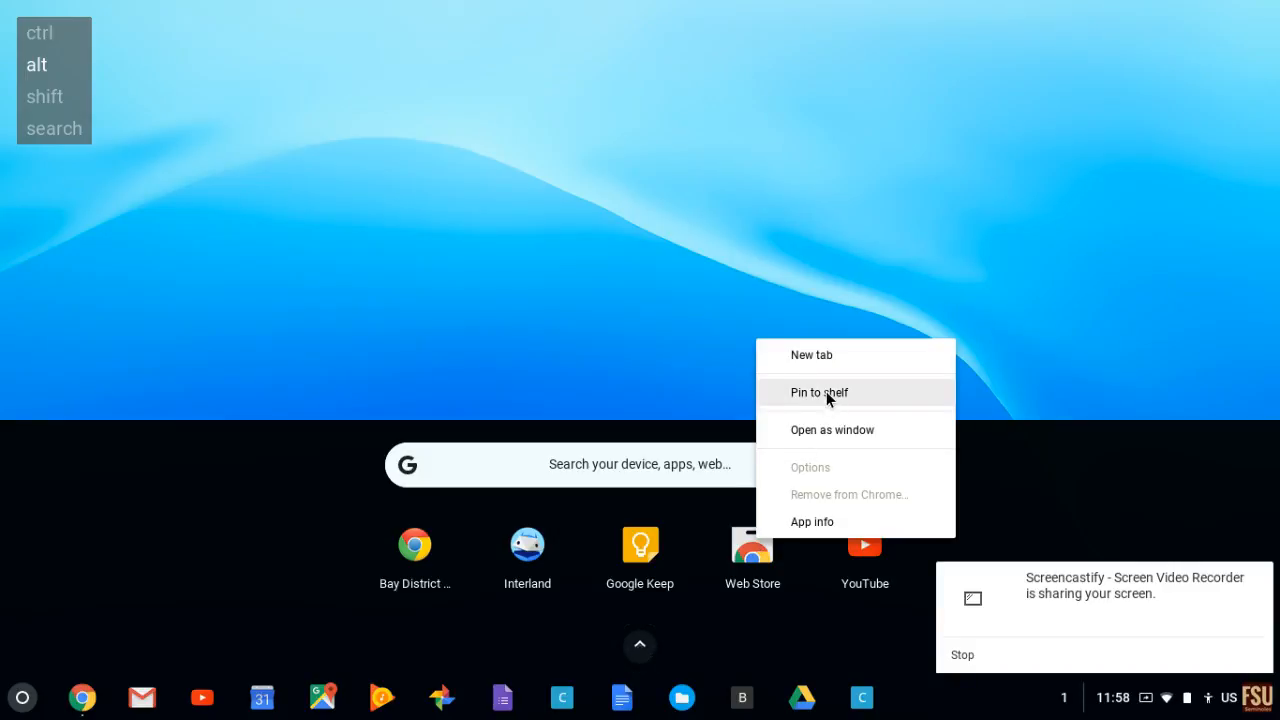
mouse_move(708, 382)
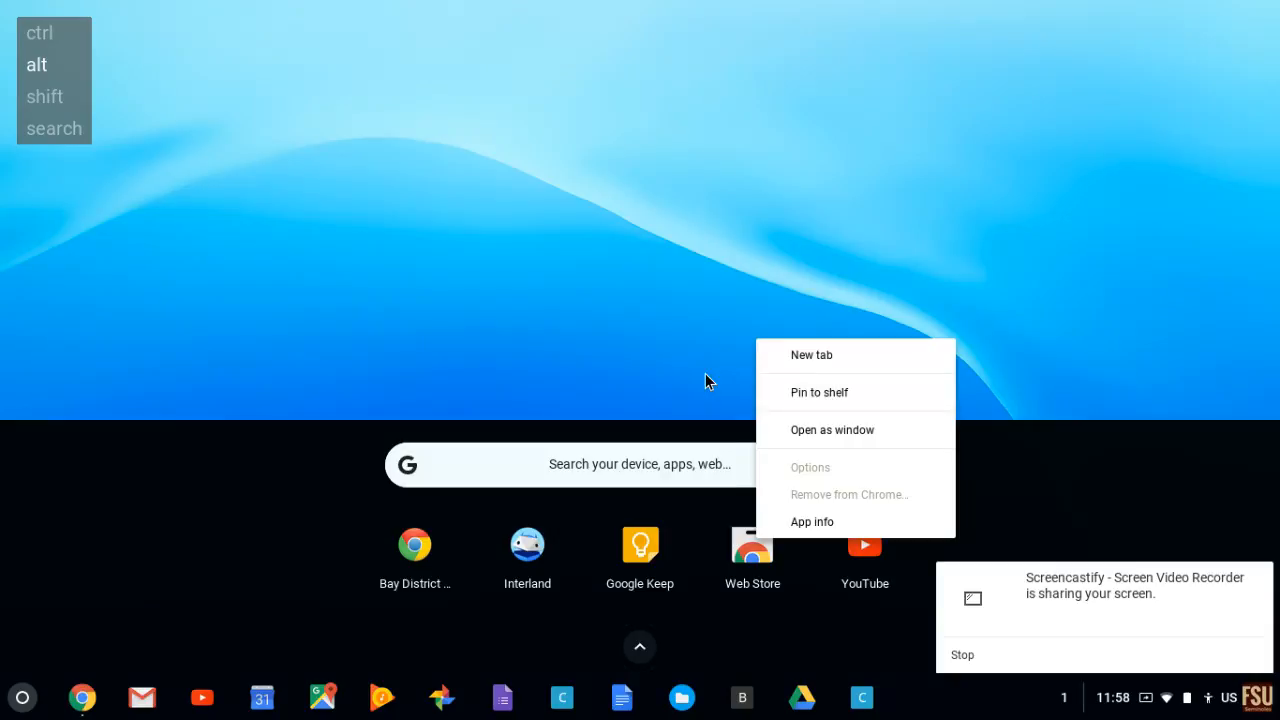
Close the launcher and bring up the desktop menu with Autohide shelf, Shelf position and Set wallpaper.
right_click(645, 660)
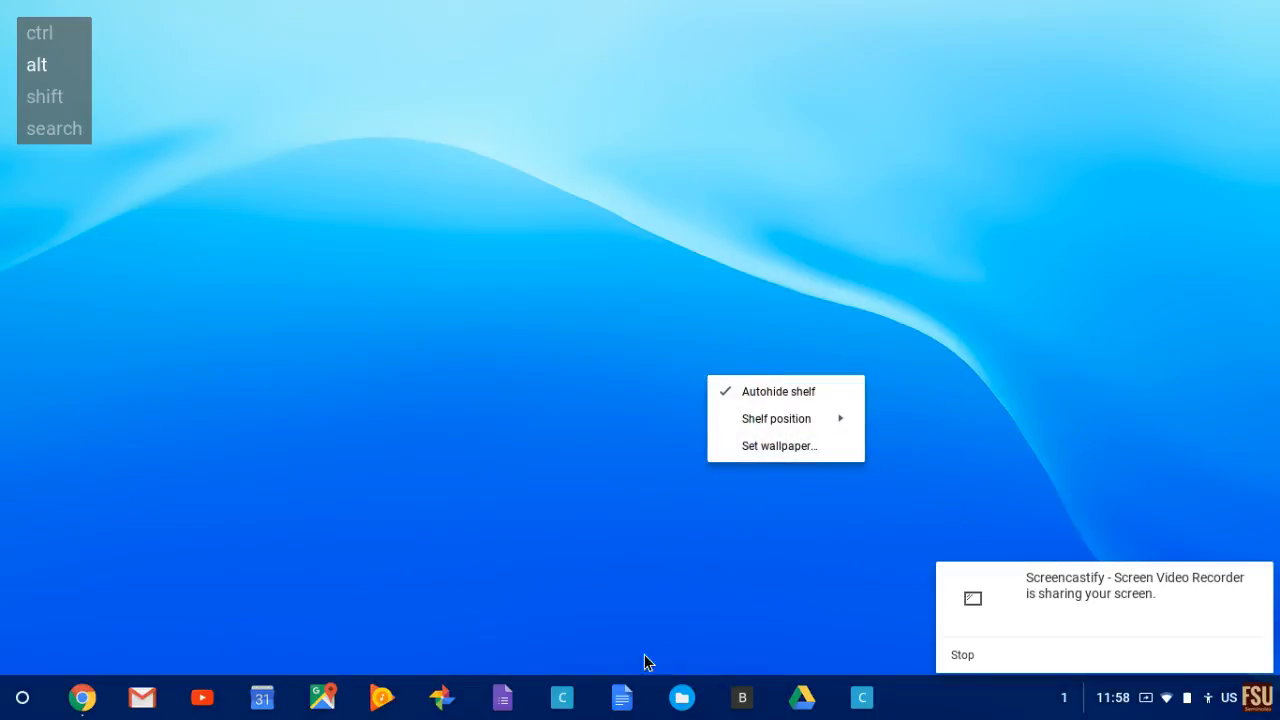
mouse_move(612, 630)
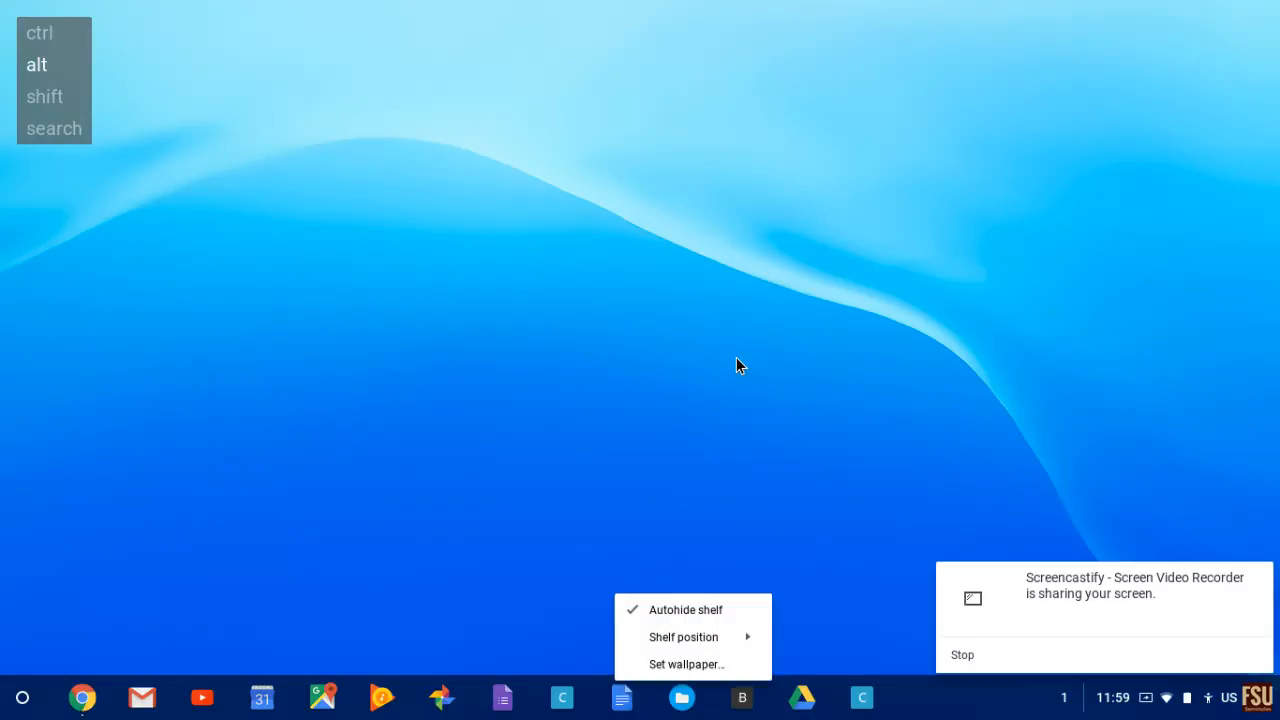
mouse_move(565, 715)
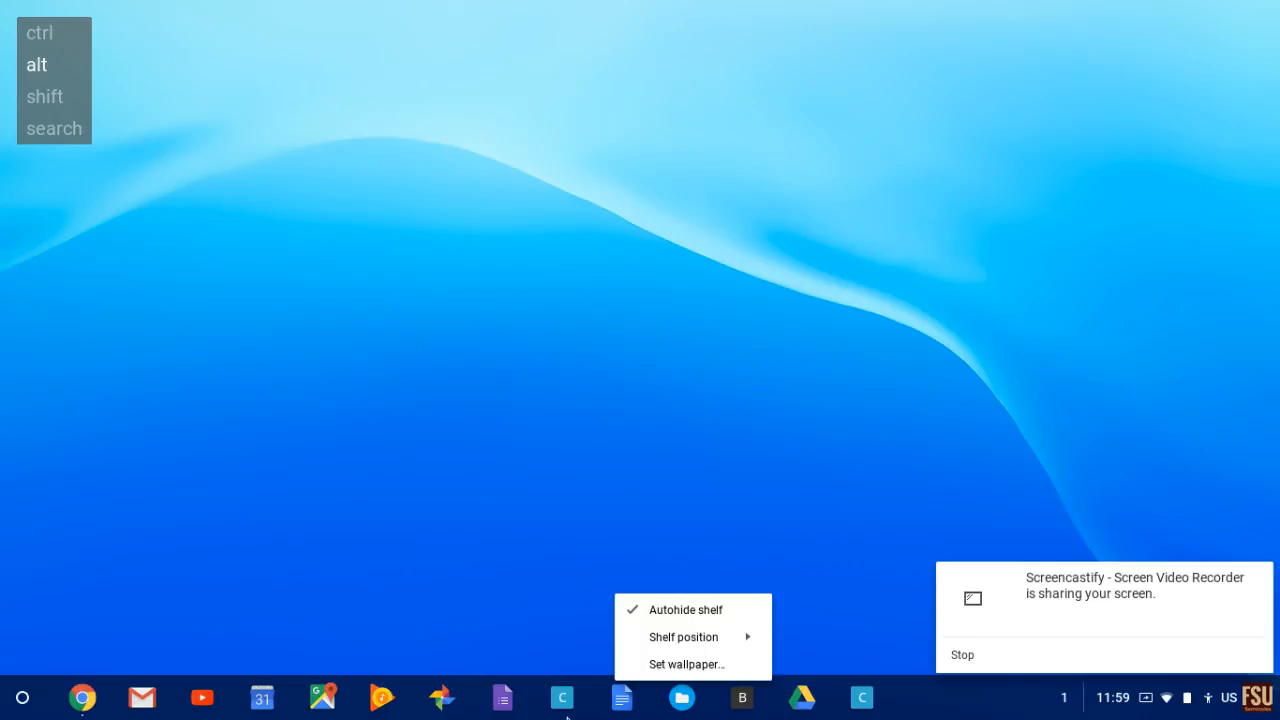
mouse_move(603, 497)
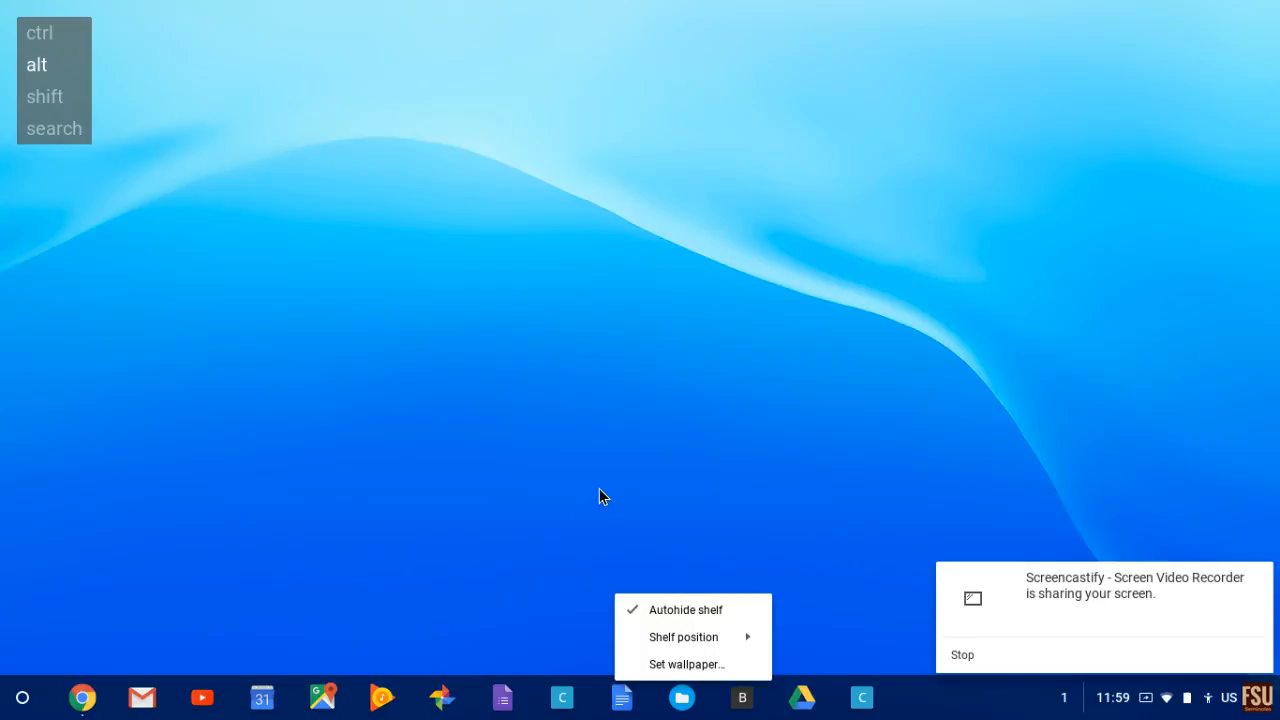
mouse_move(632, 686)
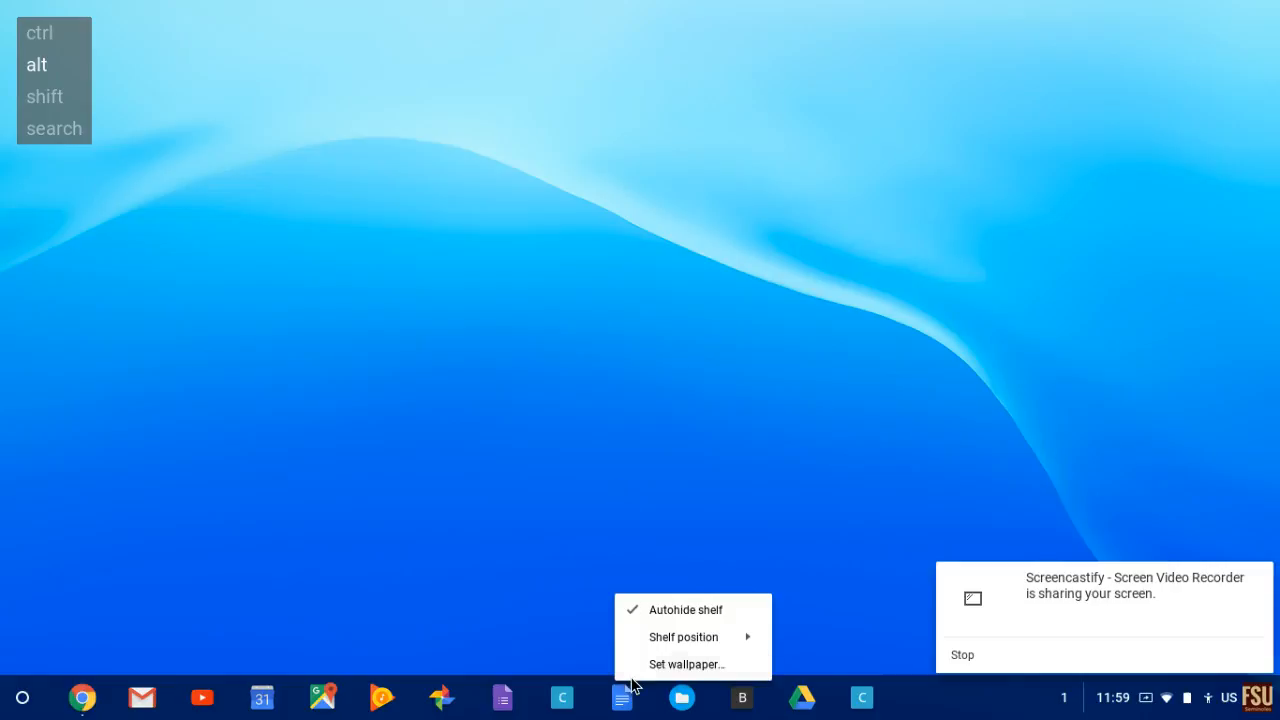
mouse_move(595, 715)
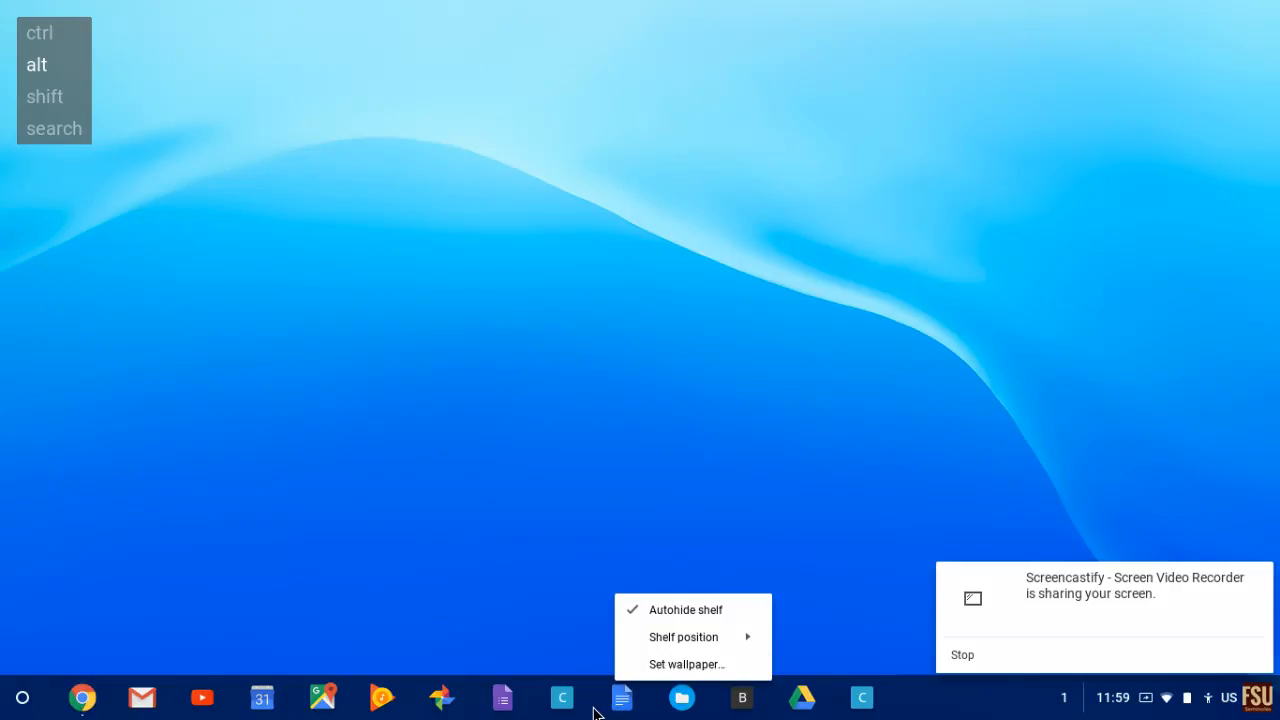
mouse_move(83, 710)
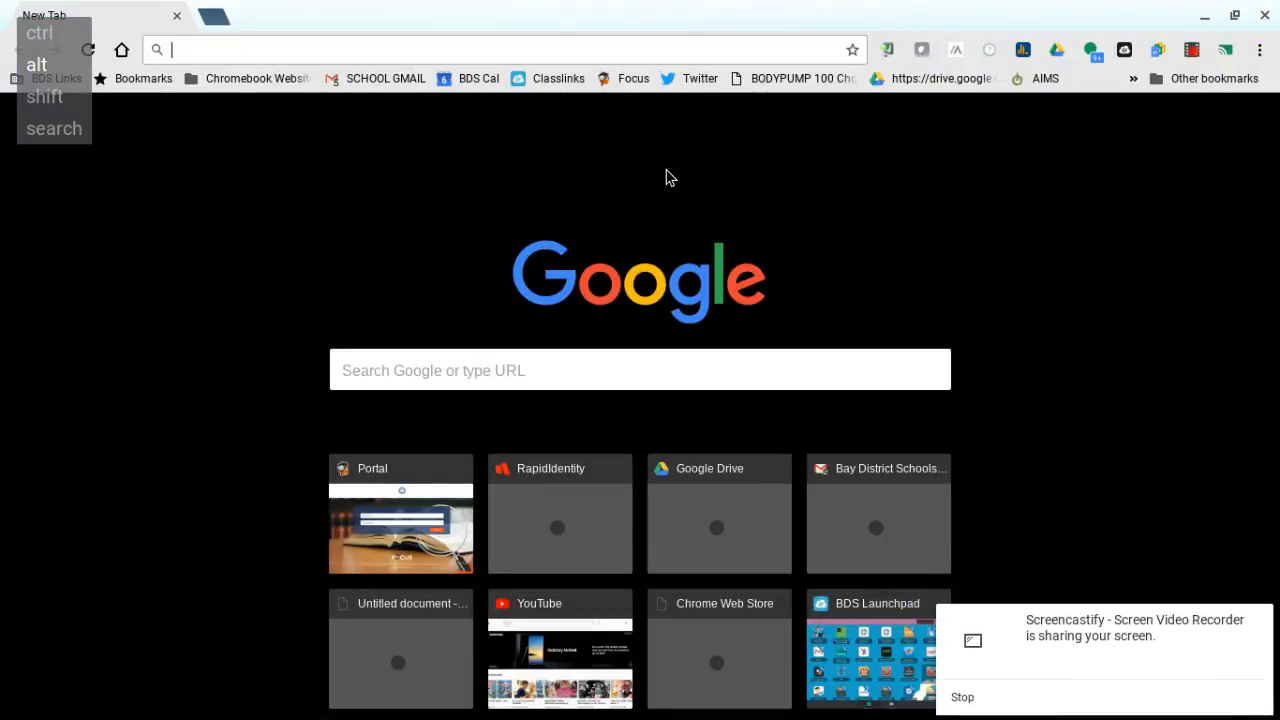
mouse_move(358, 131)
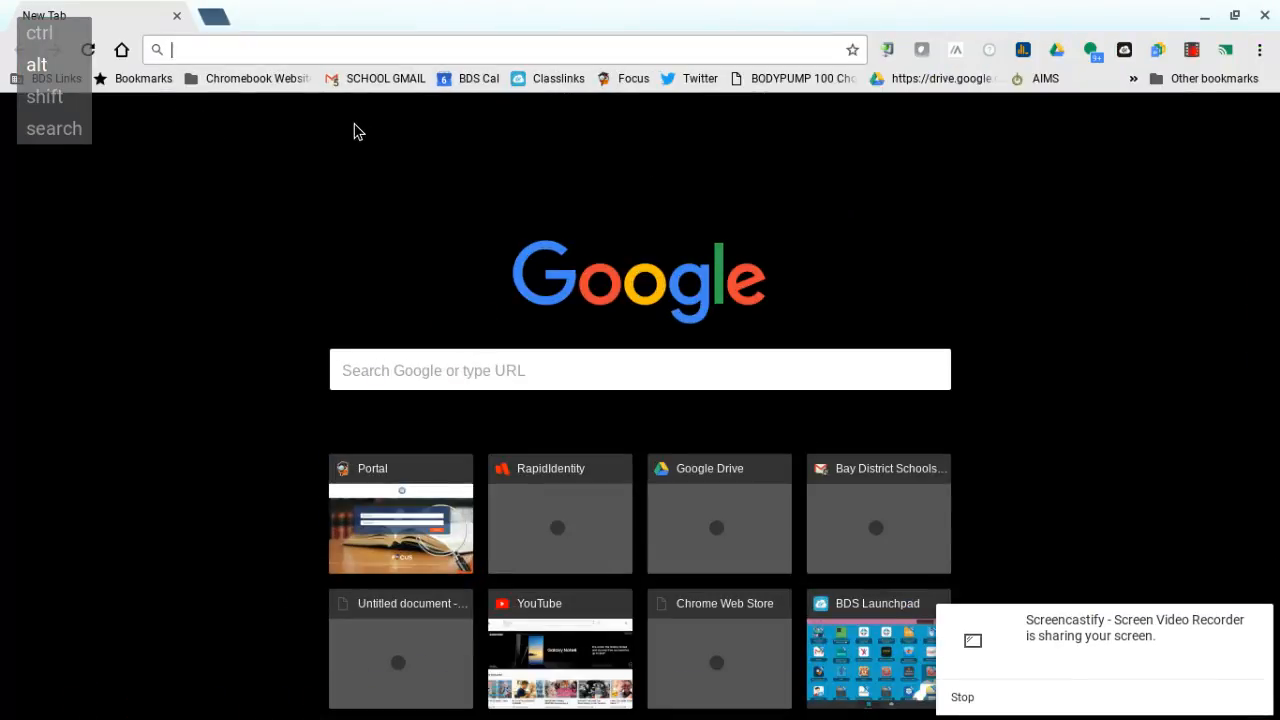
mouse_move(556, 124)
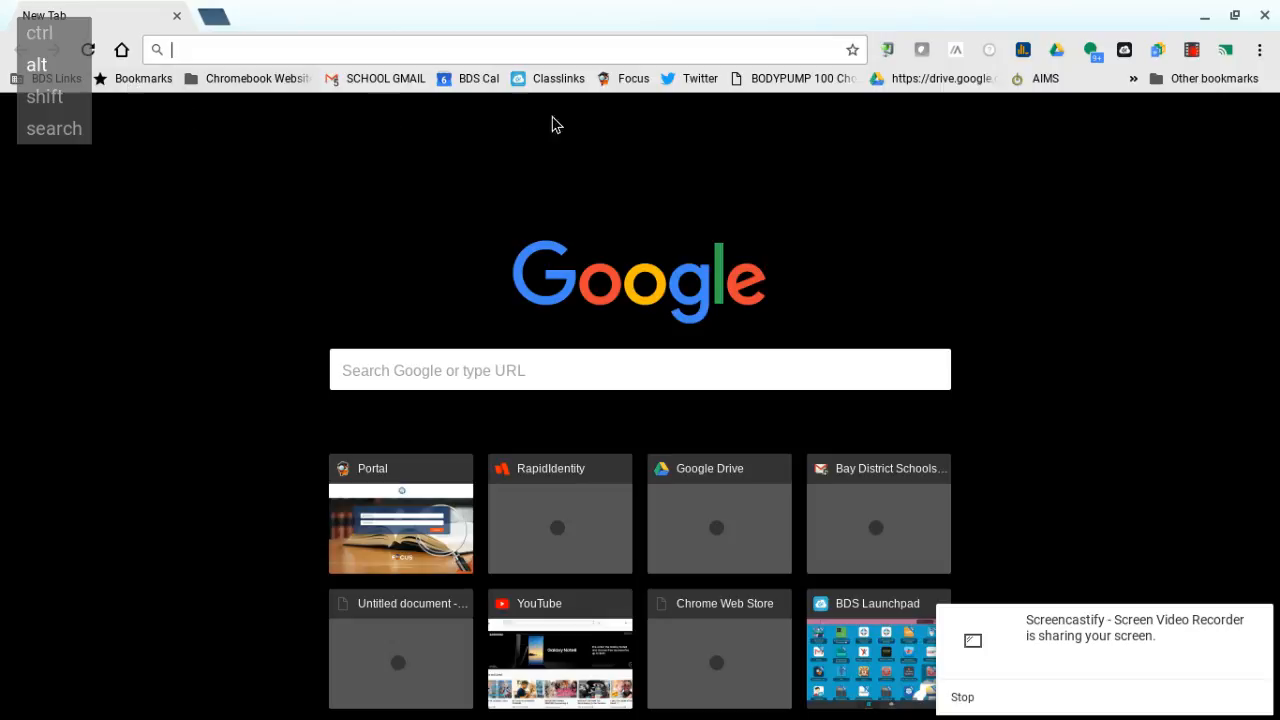
mouse_move(60, 107)
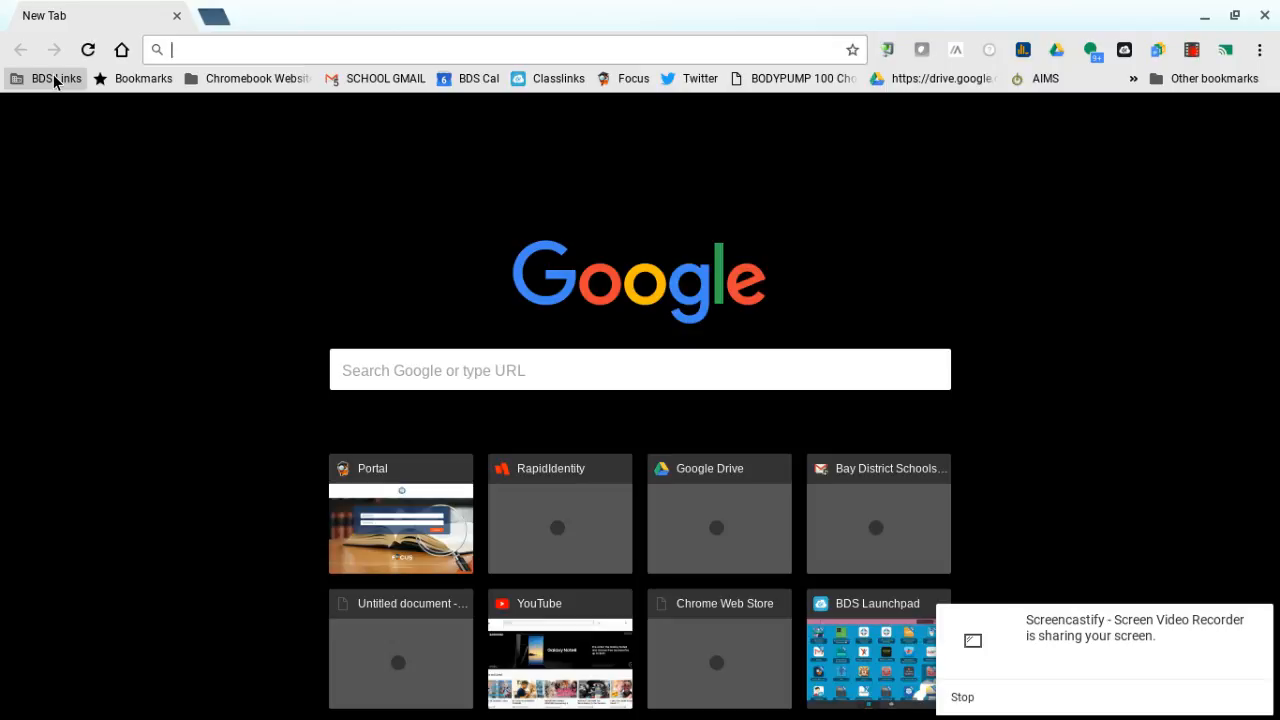
Show the school site links in the BDS Links bookmark folder on the new tab.
left_click(56, 78)
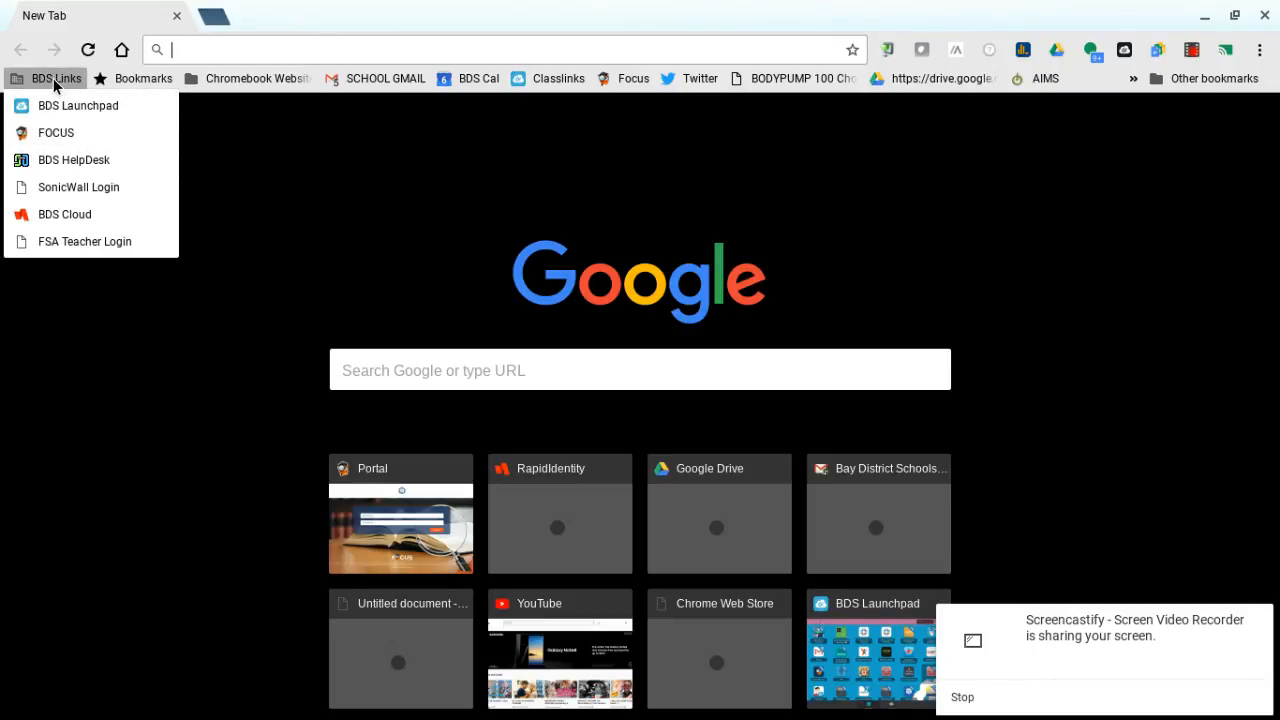
mouse_move(197, 130)
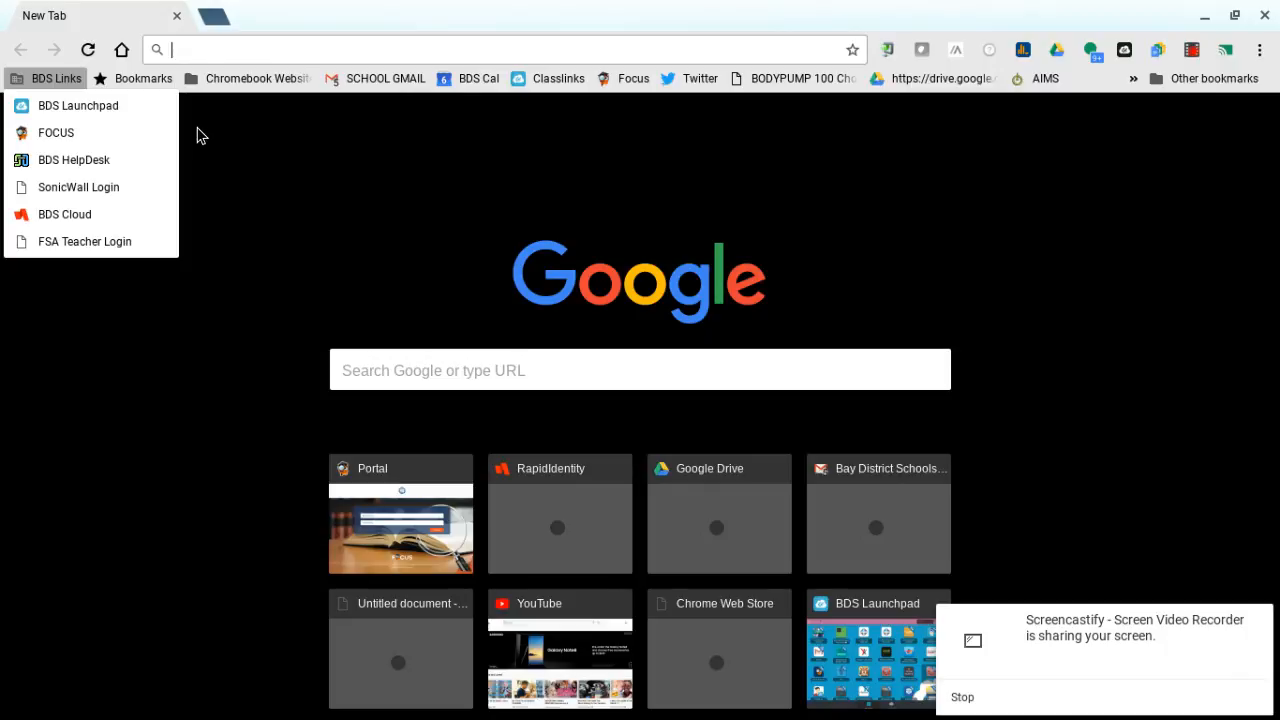
mouse_move(56, 132)
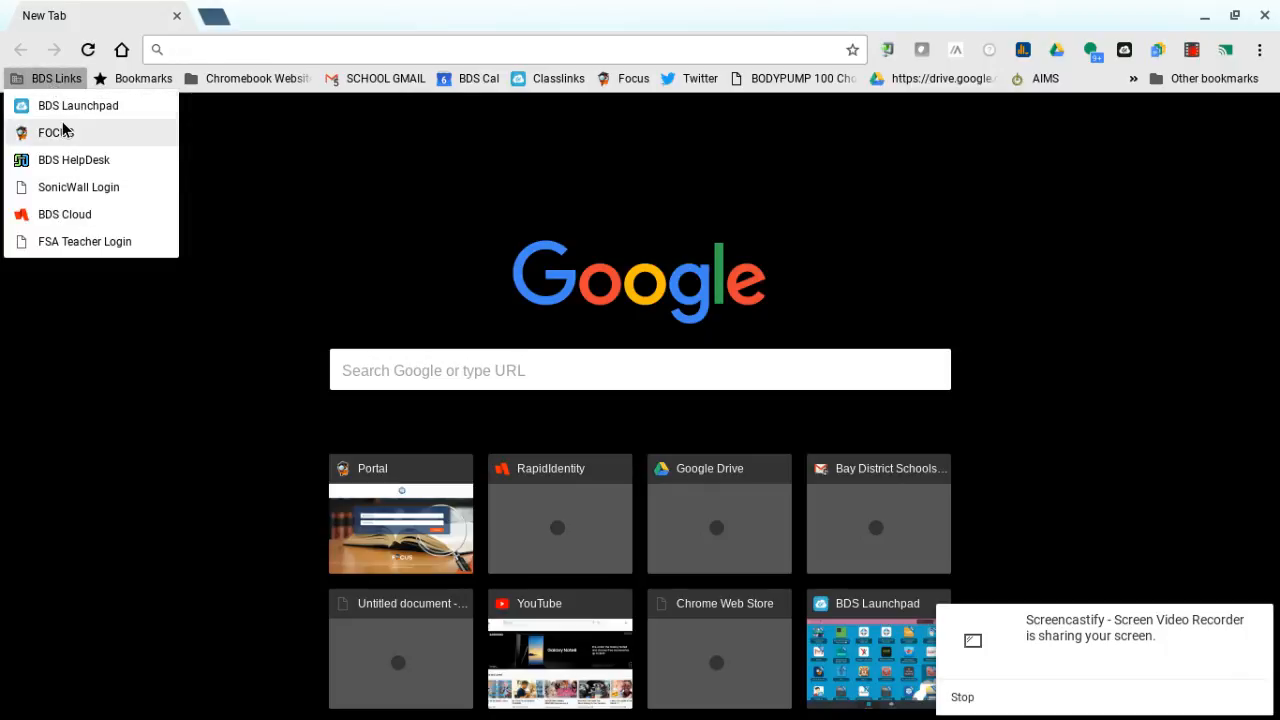
left_click(55, 132)
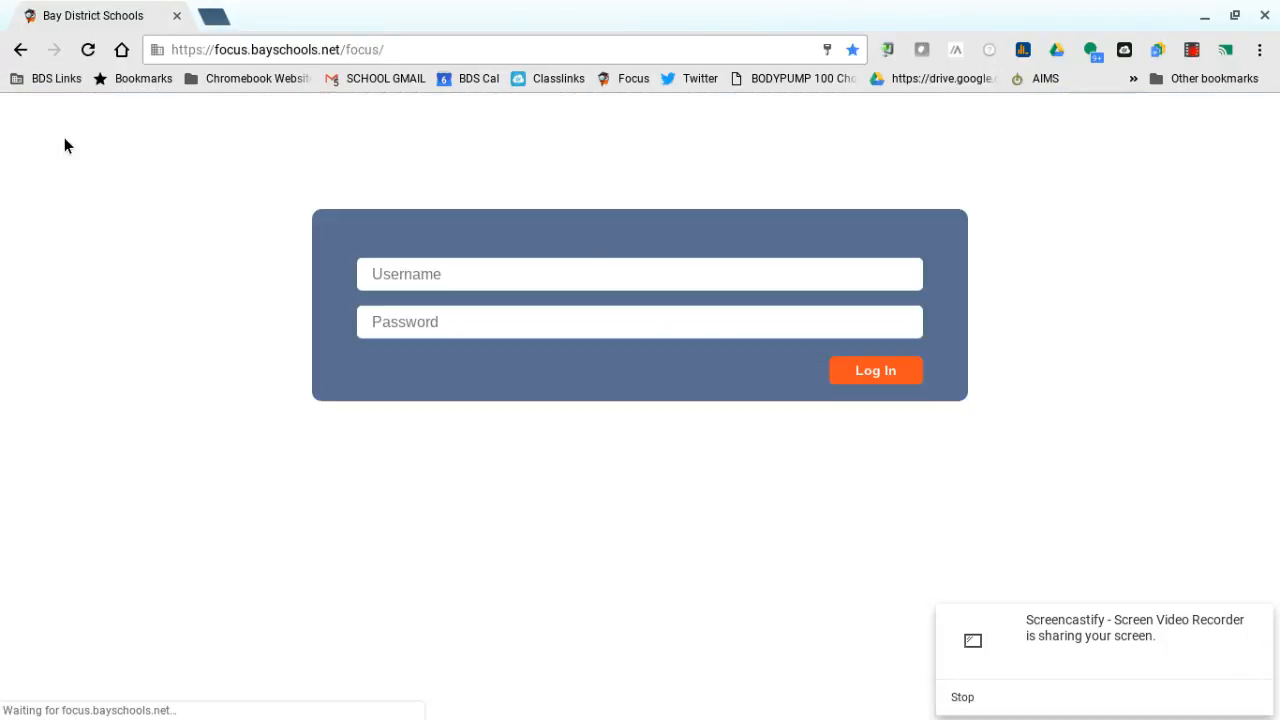
type("tiernsr")
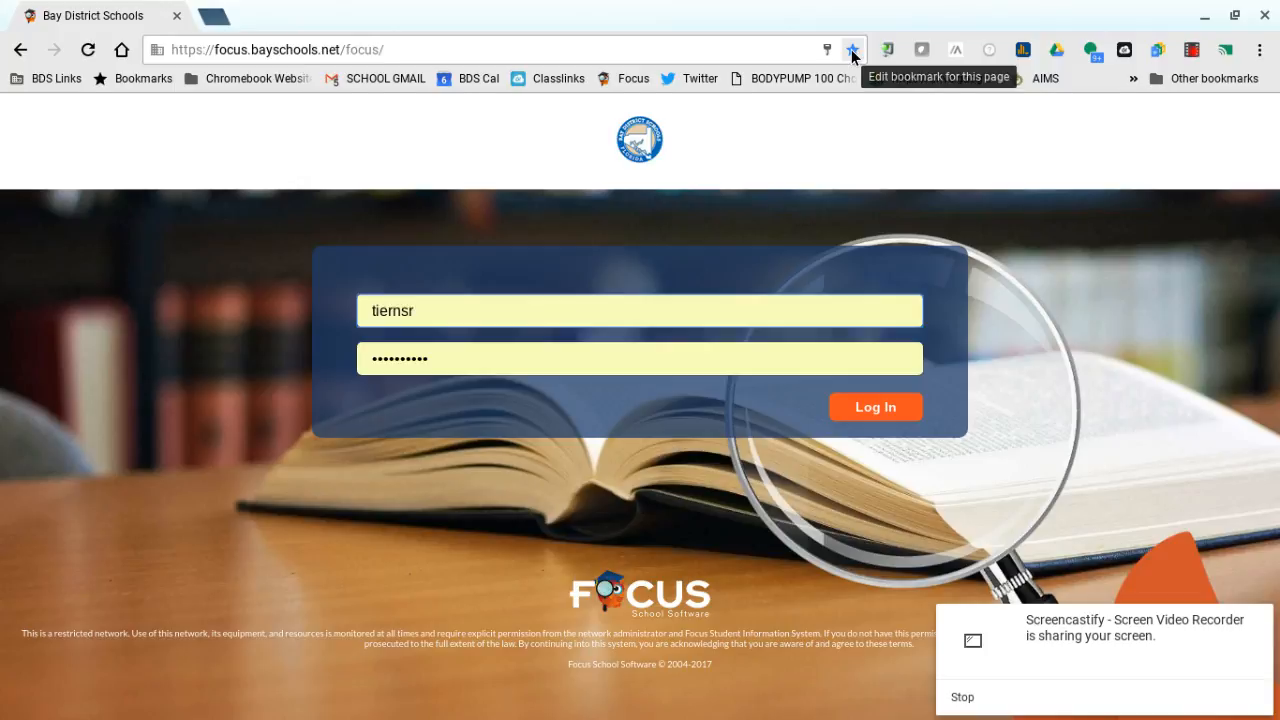
left_click(852, 50)
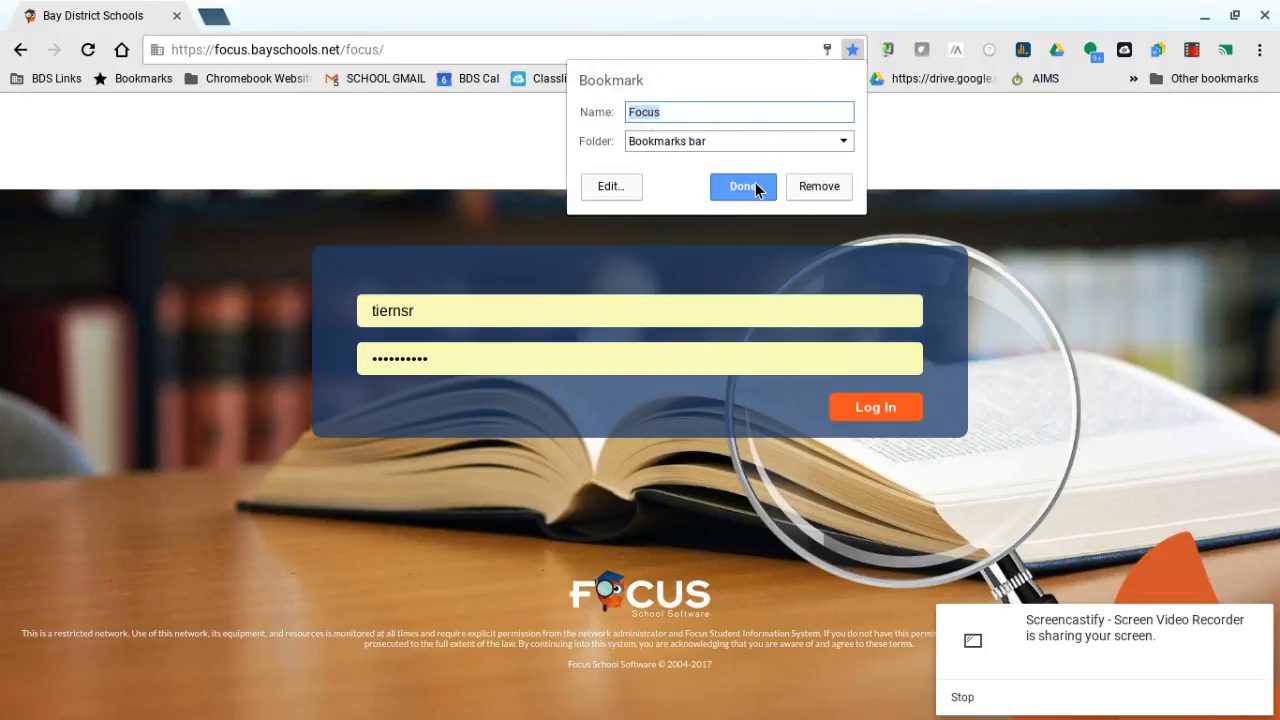
left_click(742, 186)
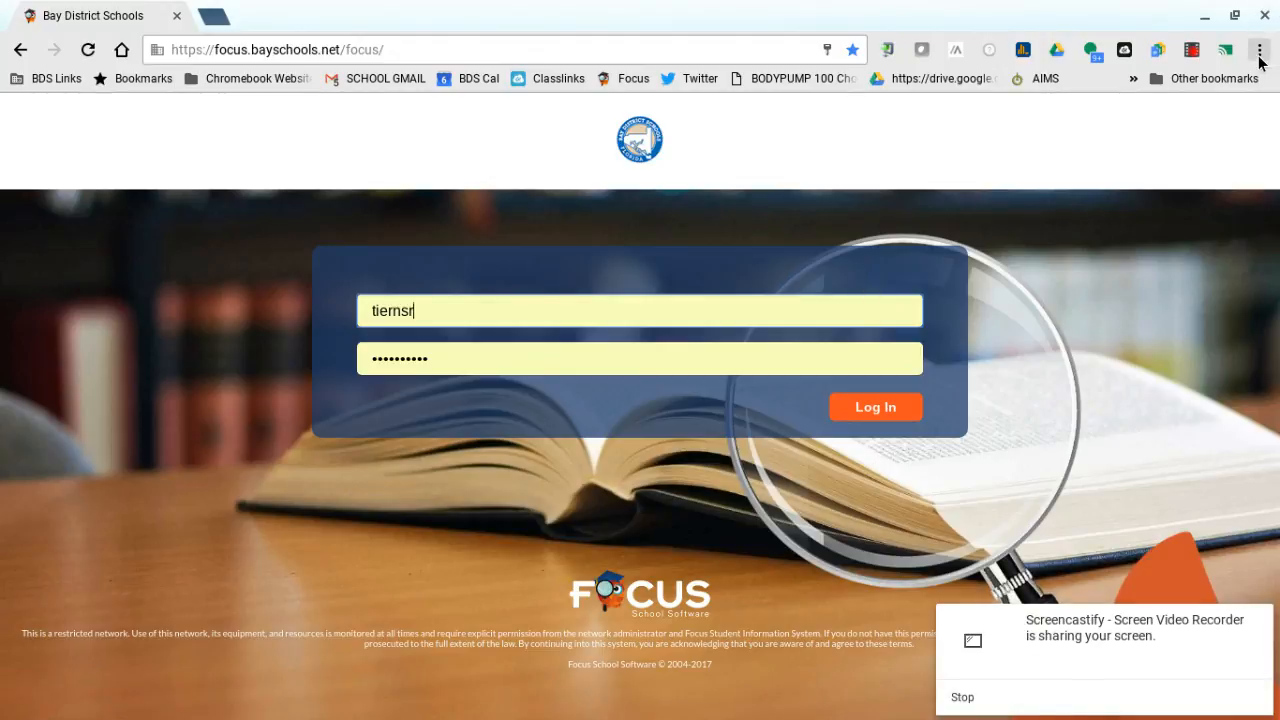
Add the Focus page to the shelf via More tools > Add to shelf, named 'Focus', as a window.
left_click(1259, 50)
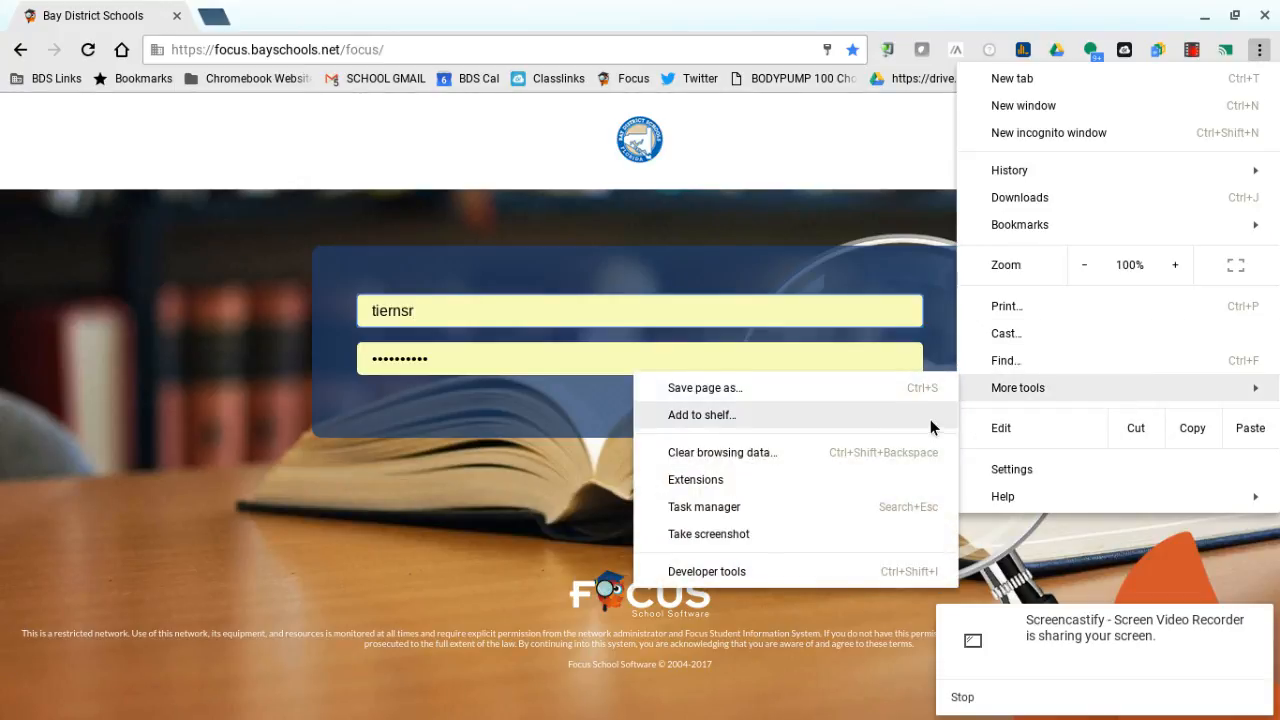
mouse_move(795, 432)
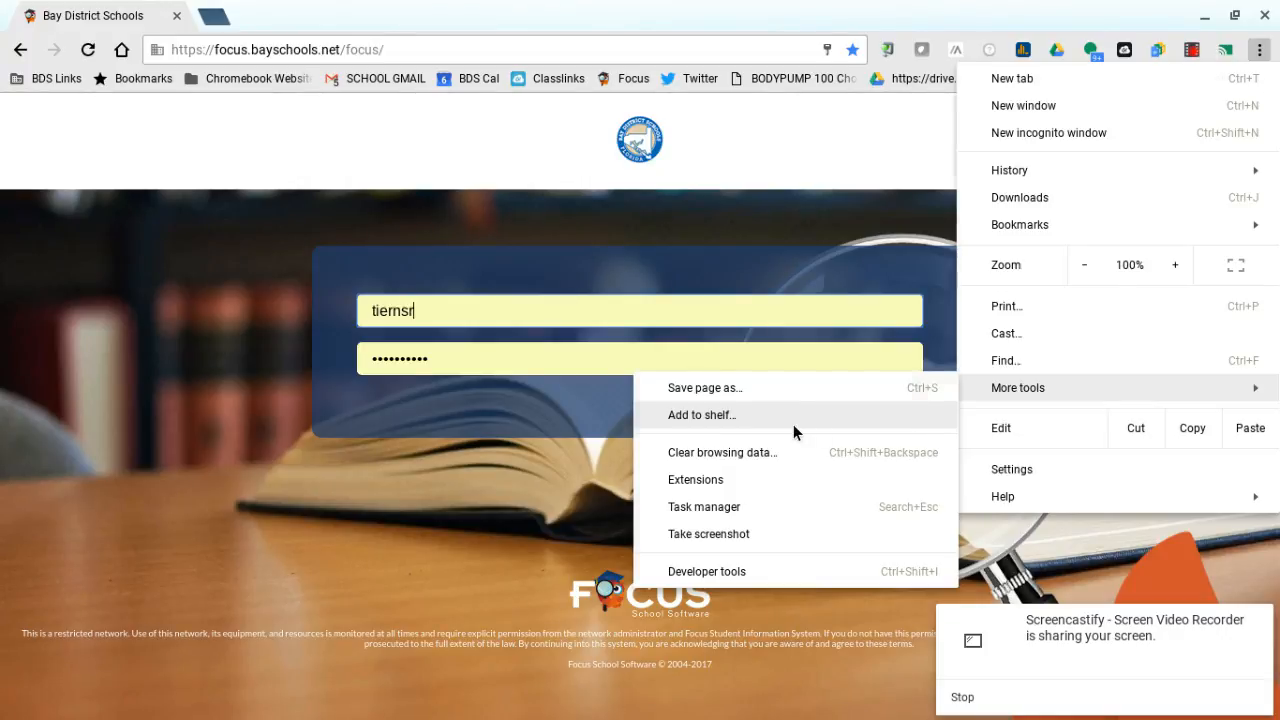
left_click(701, 415)
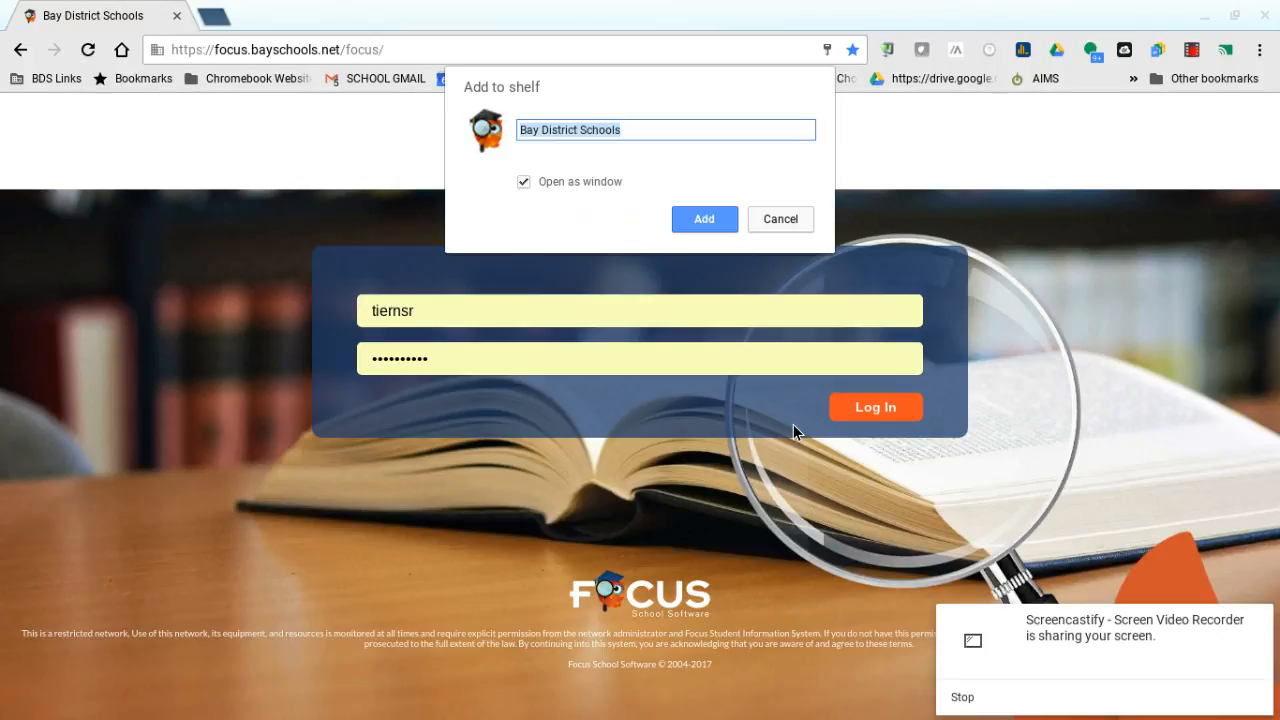
type("Focus")
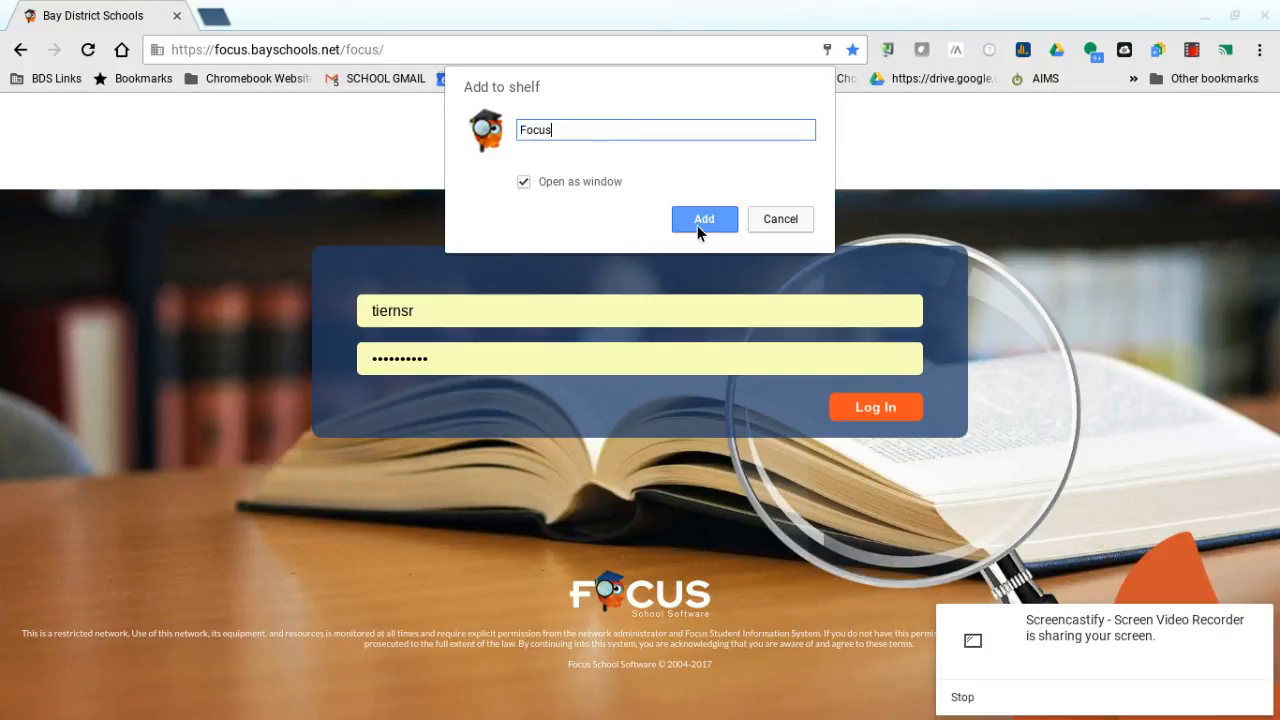
left_click(703, 219)
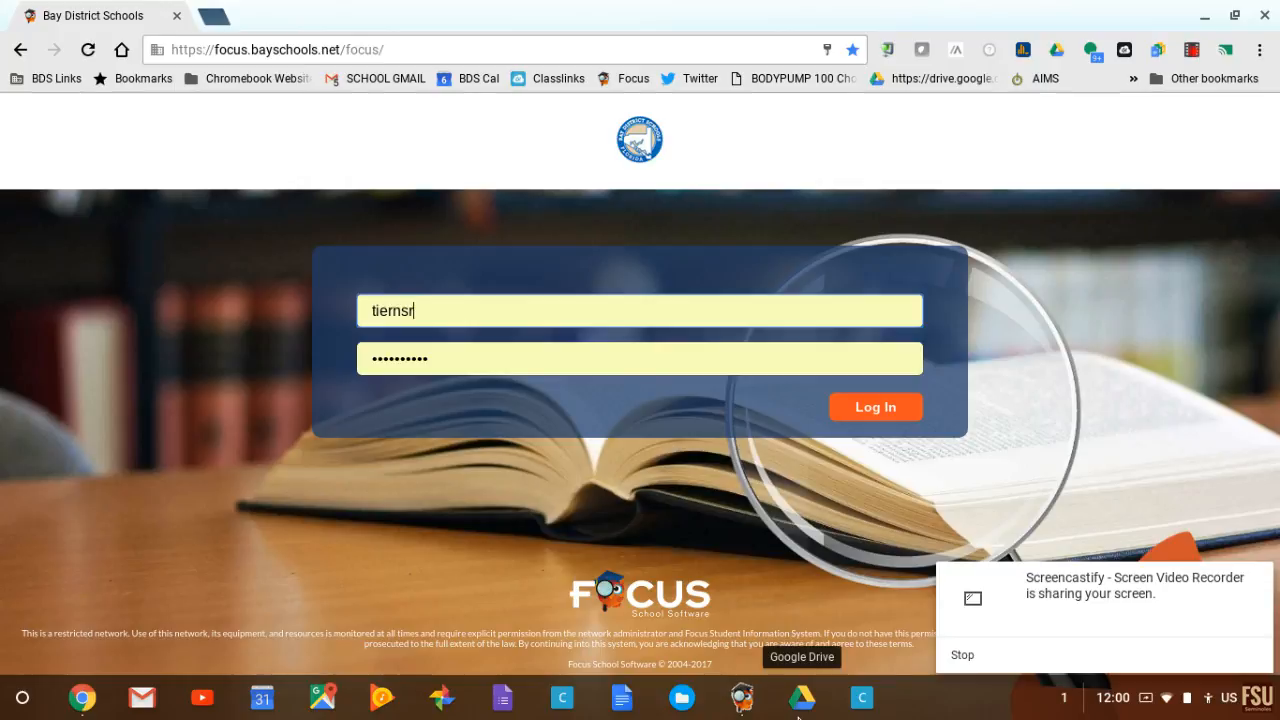
mouse_move(322, 697)
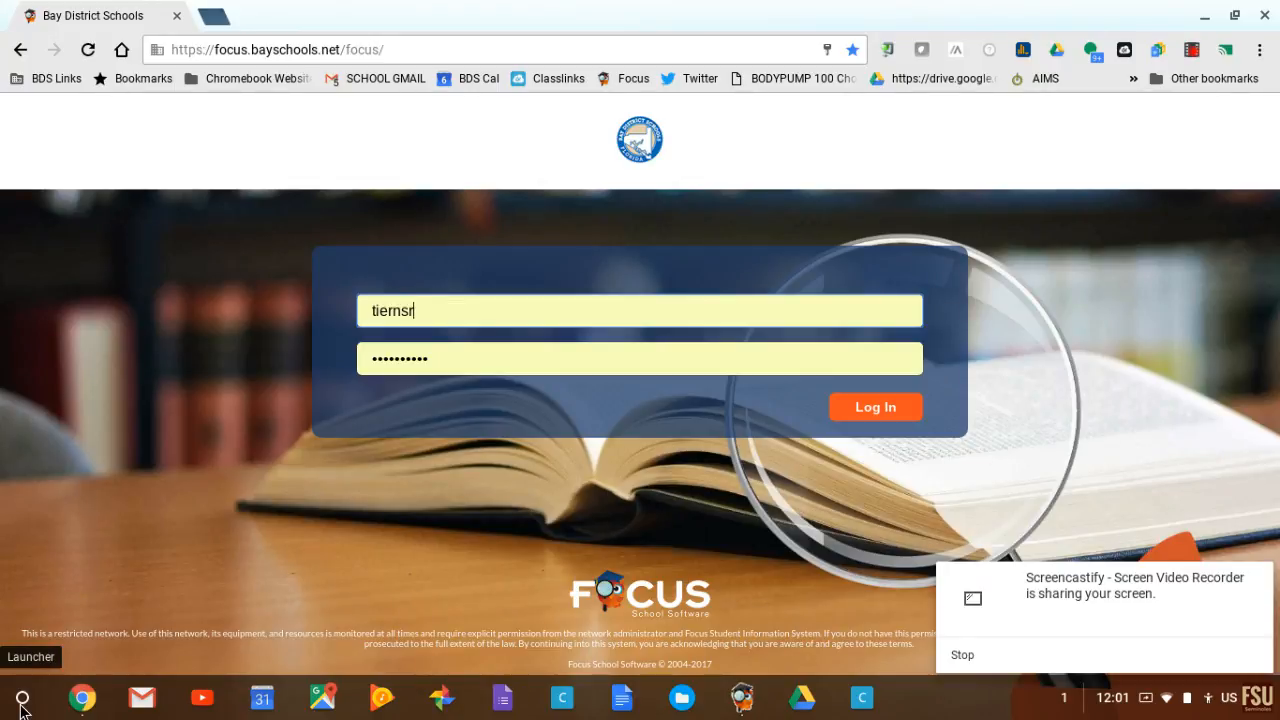
Open the app launcher, where the new Focus app is listed first among suggested apps.
left_click(20, 697)
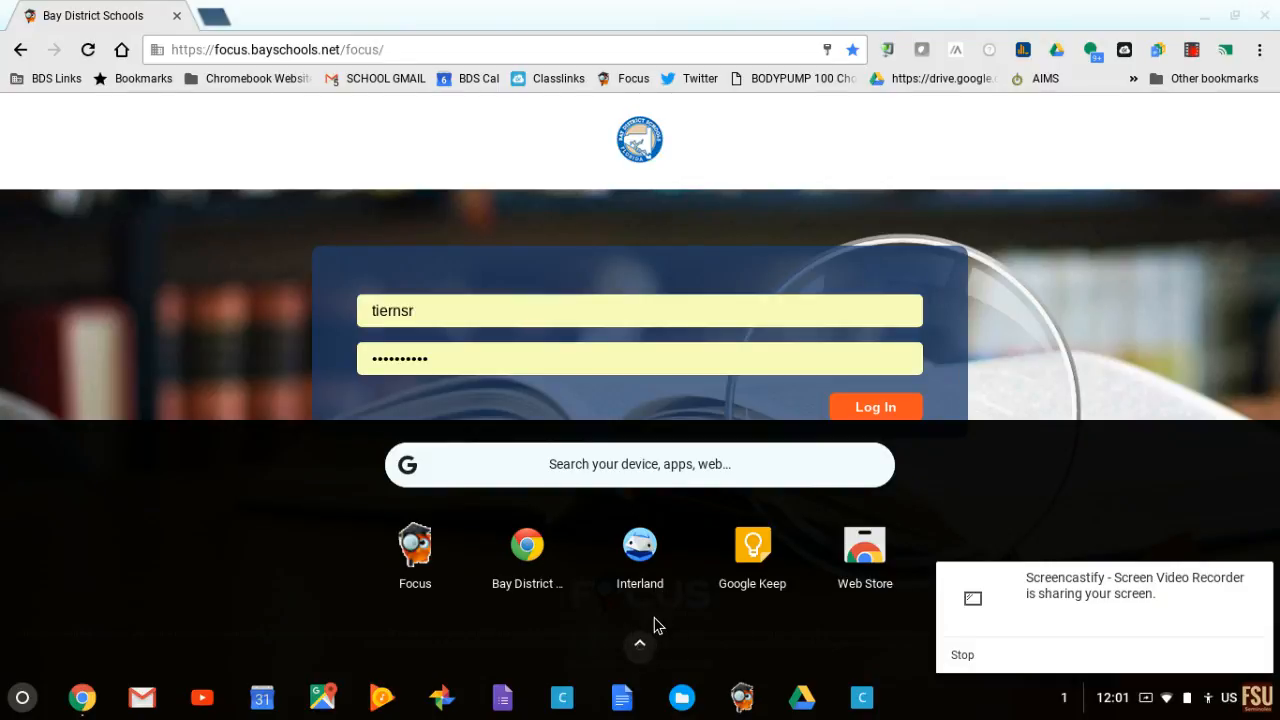
mouse_move(641, 651)
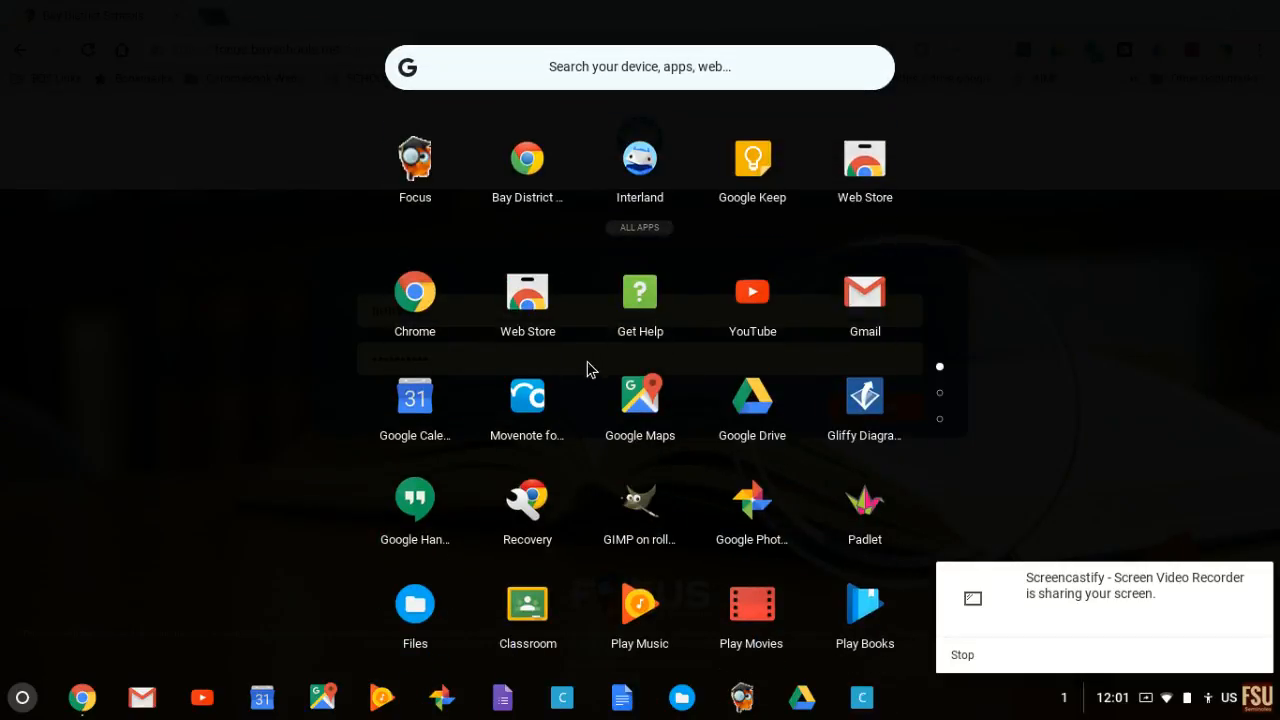
mouse_move(418, 612)
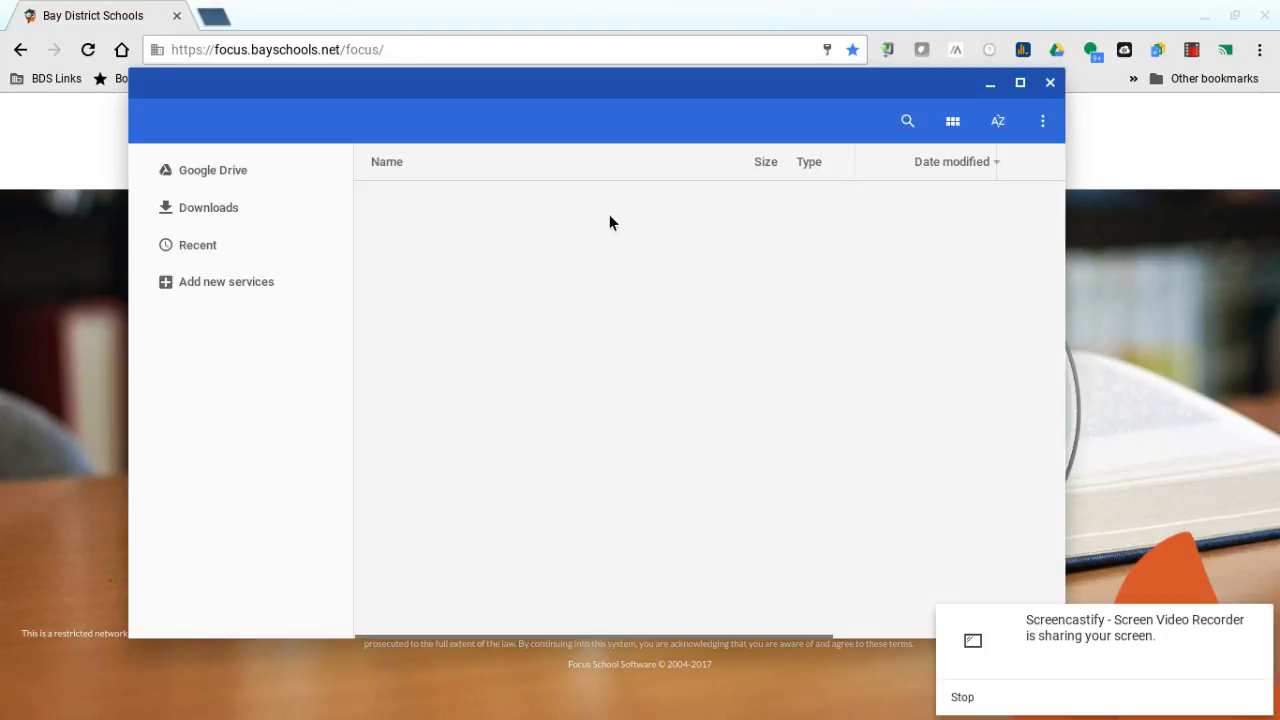
Open My Drive in Files, drag the UWF folder into Downloads, and close the window.
left_click(208, 207)
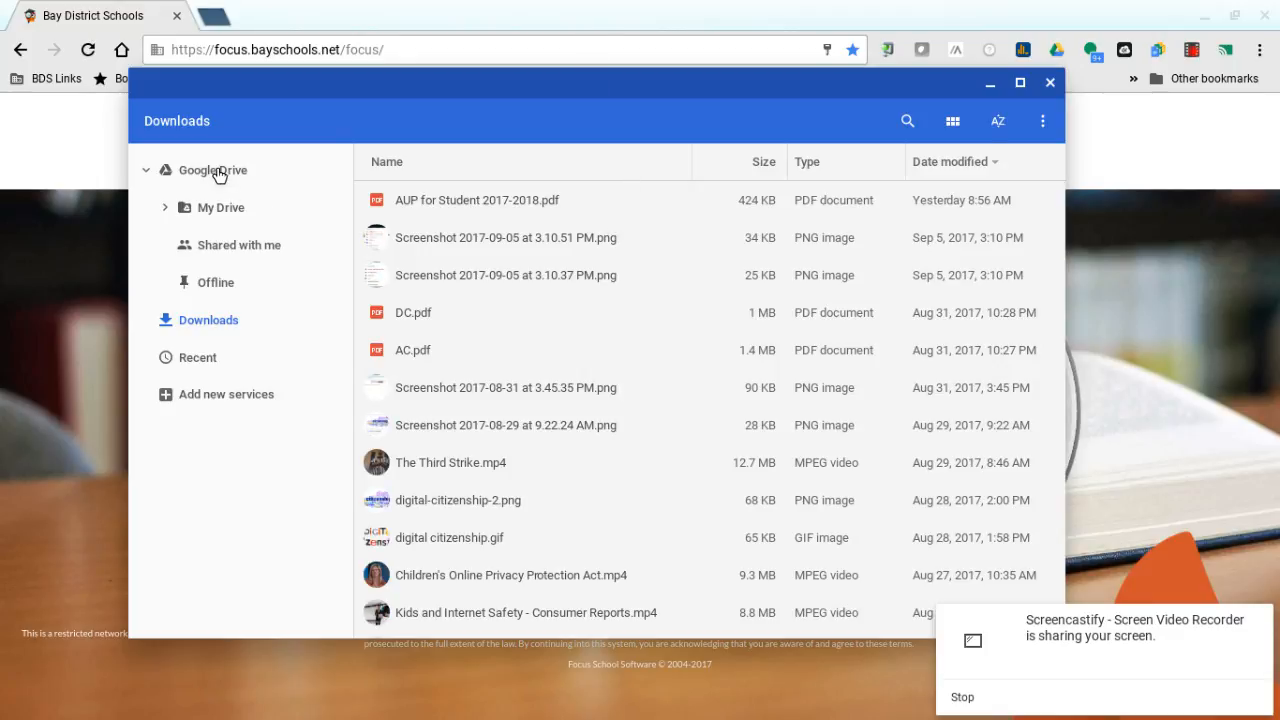
left_click(221, 207)
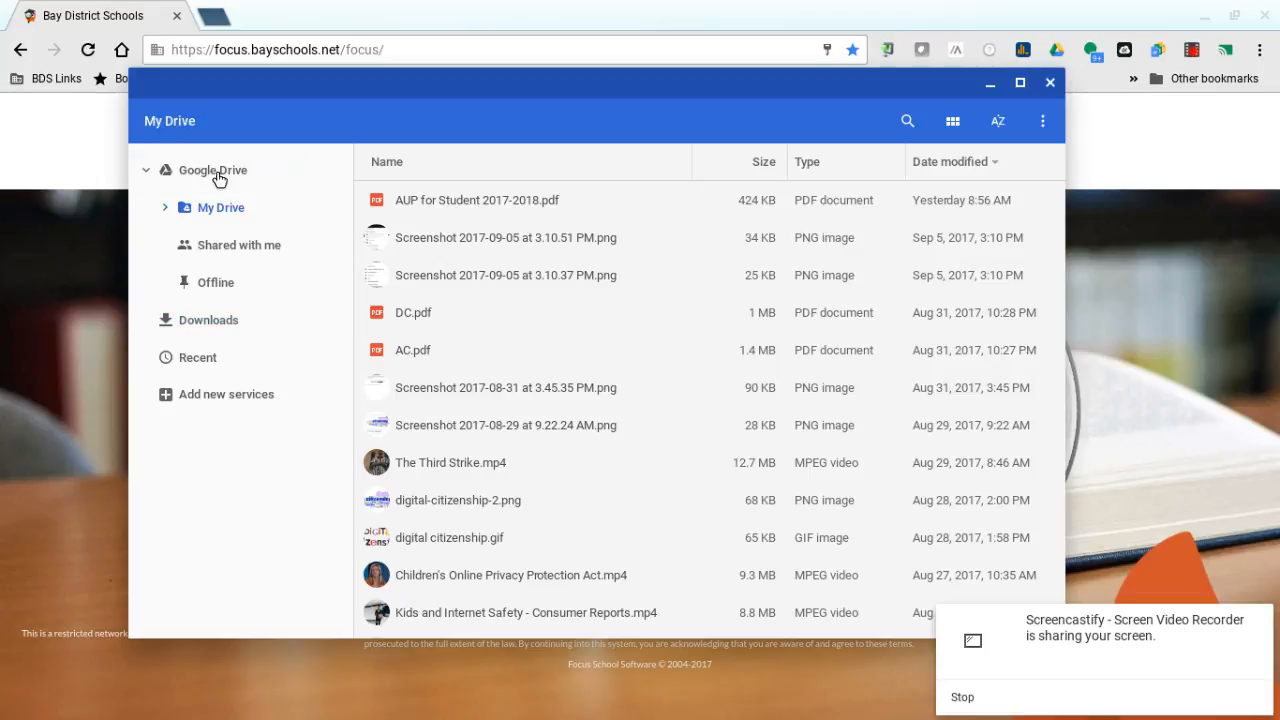
left_click(239, 244)
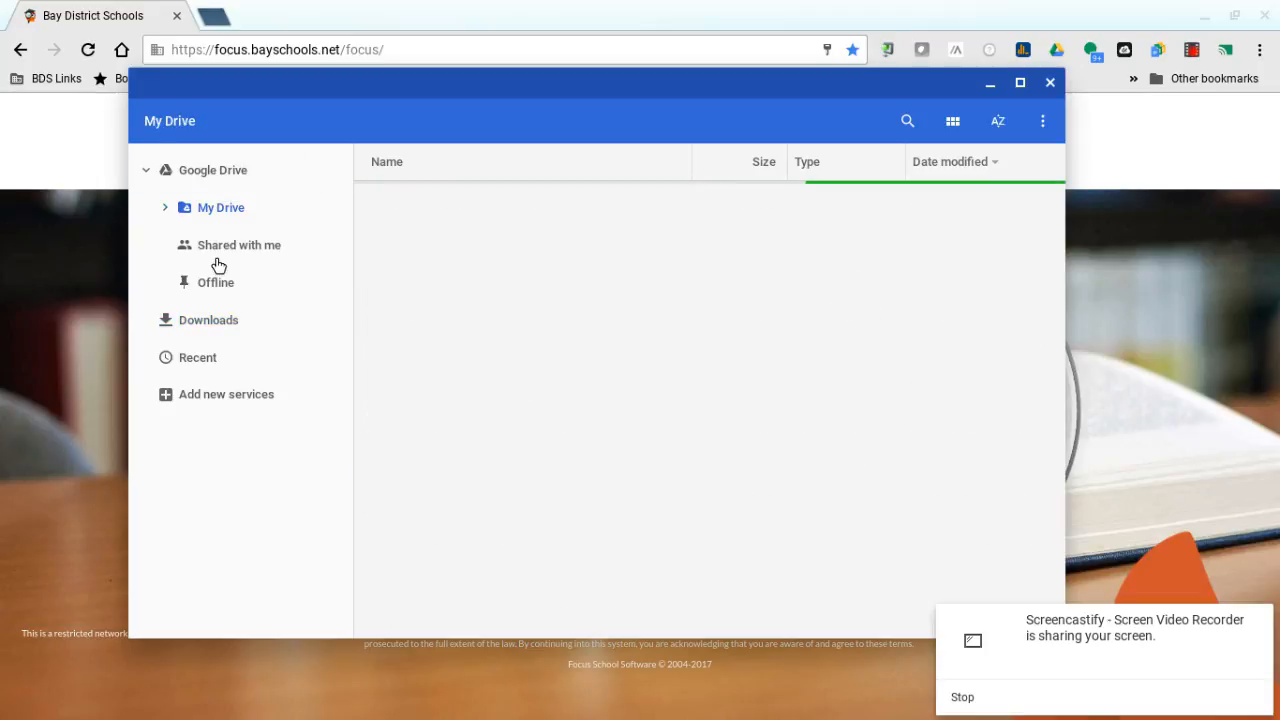
left_click(220, 207)
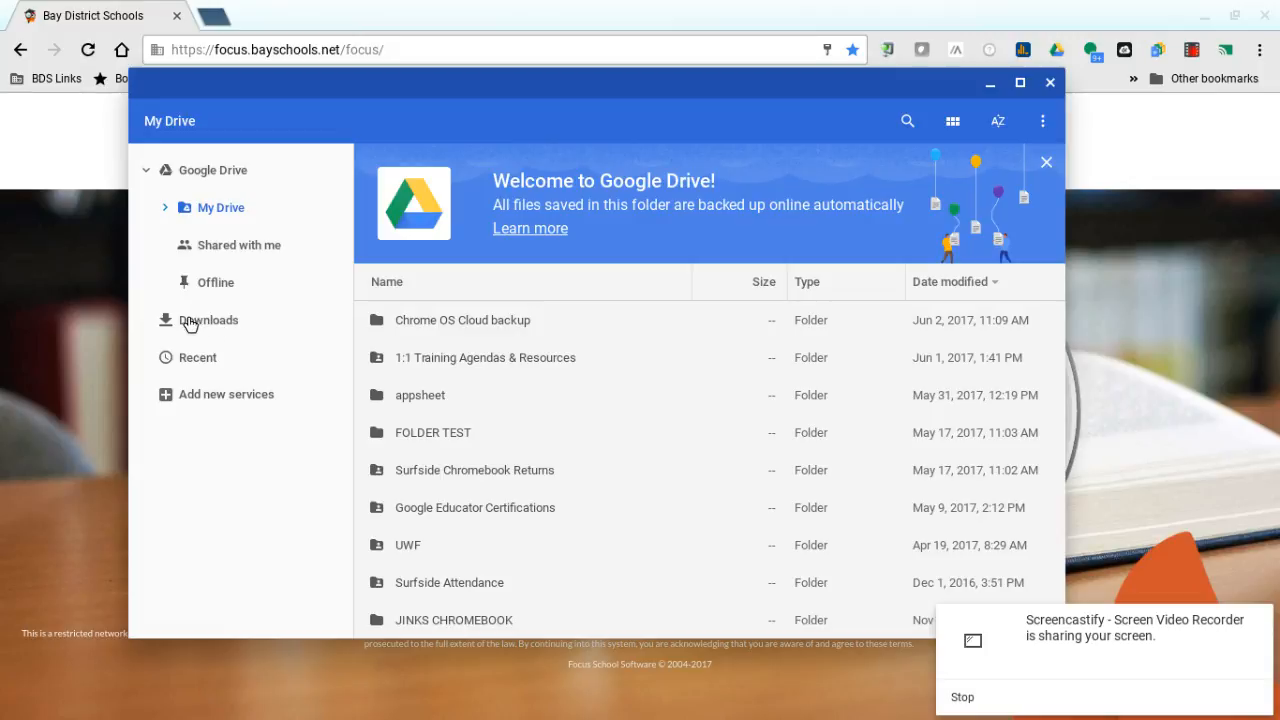
mouse_move(487, 366)
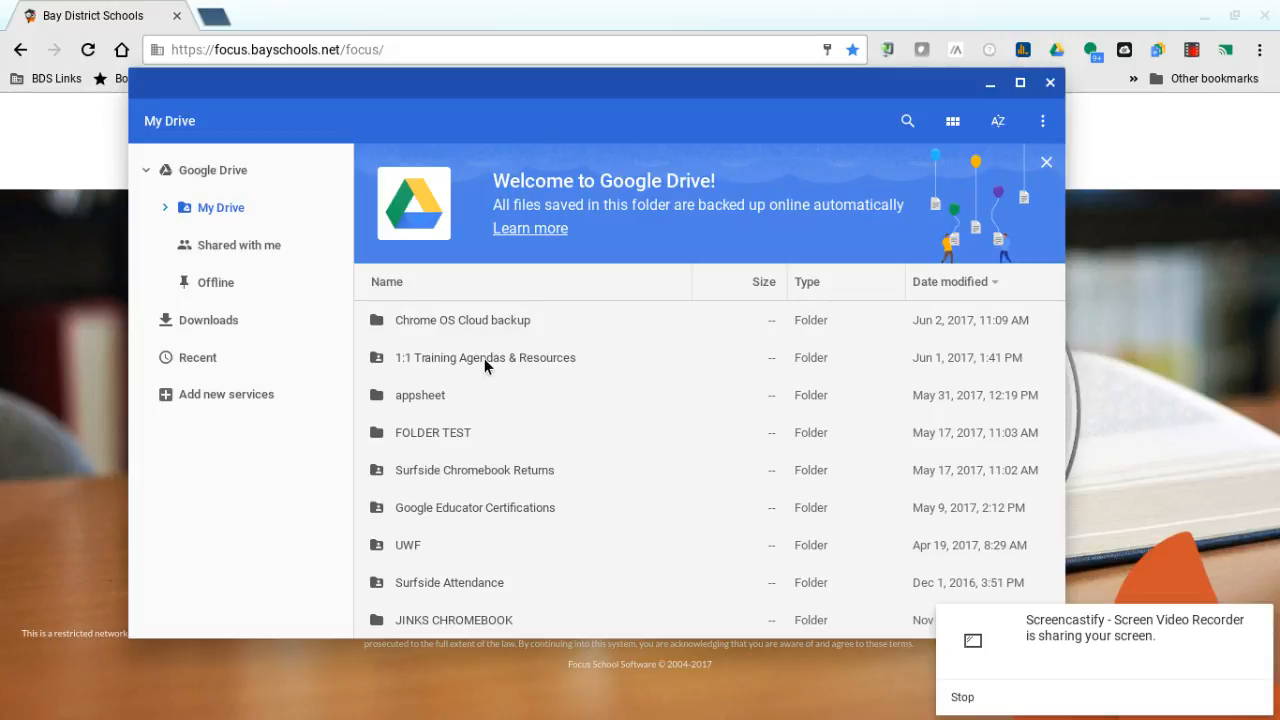
mouse_move(295, 343)
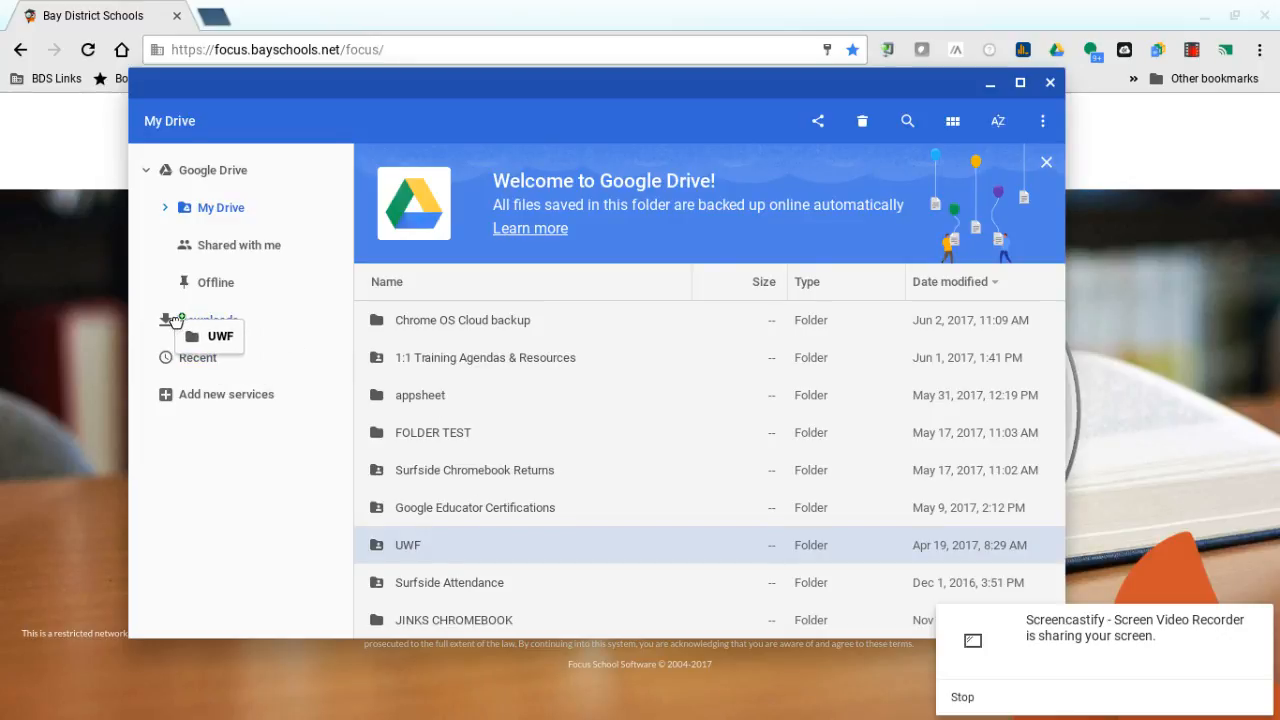
left_click(210, 320)
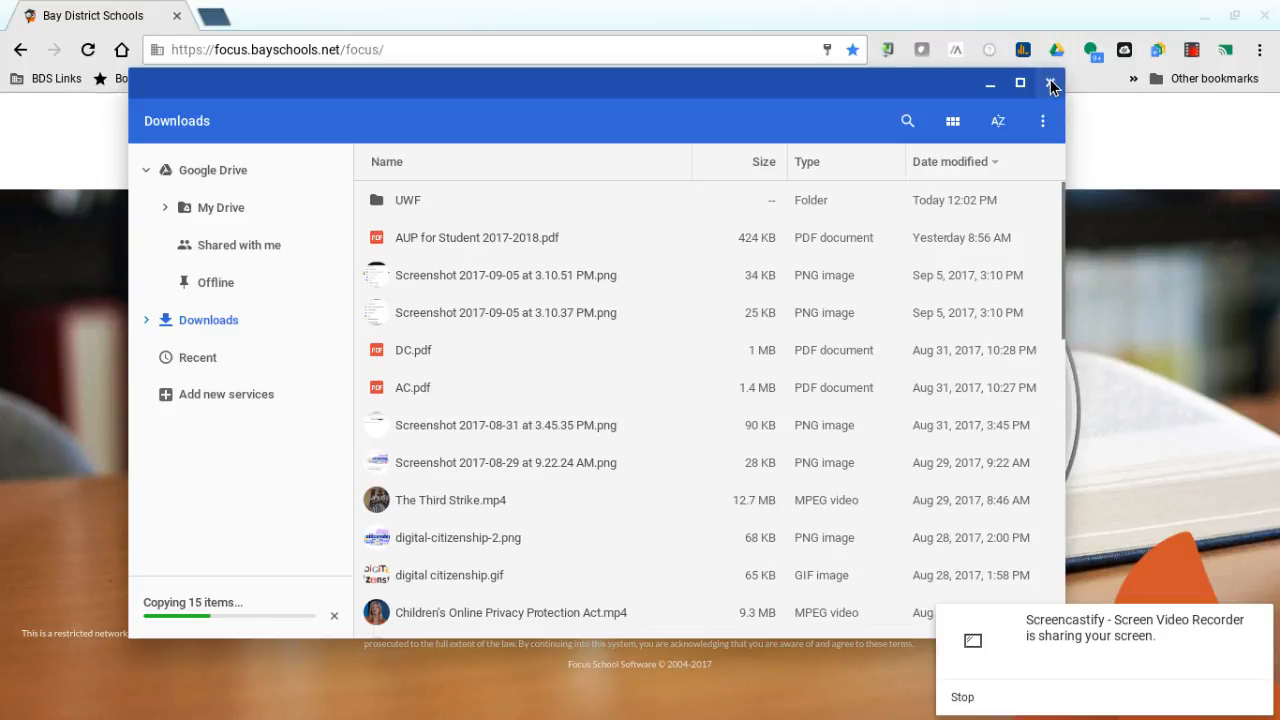
left_click(1051, 84)
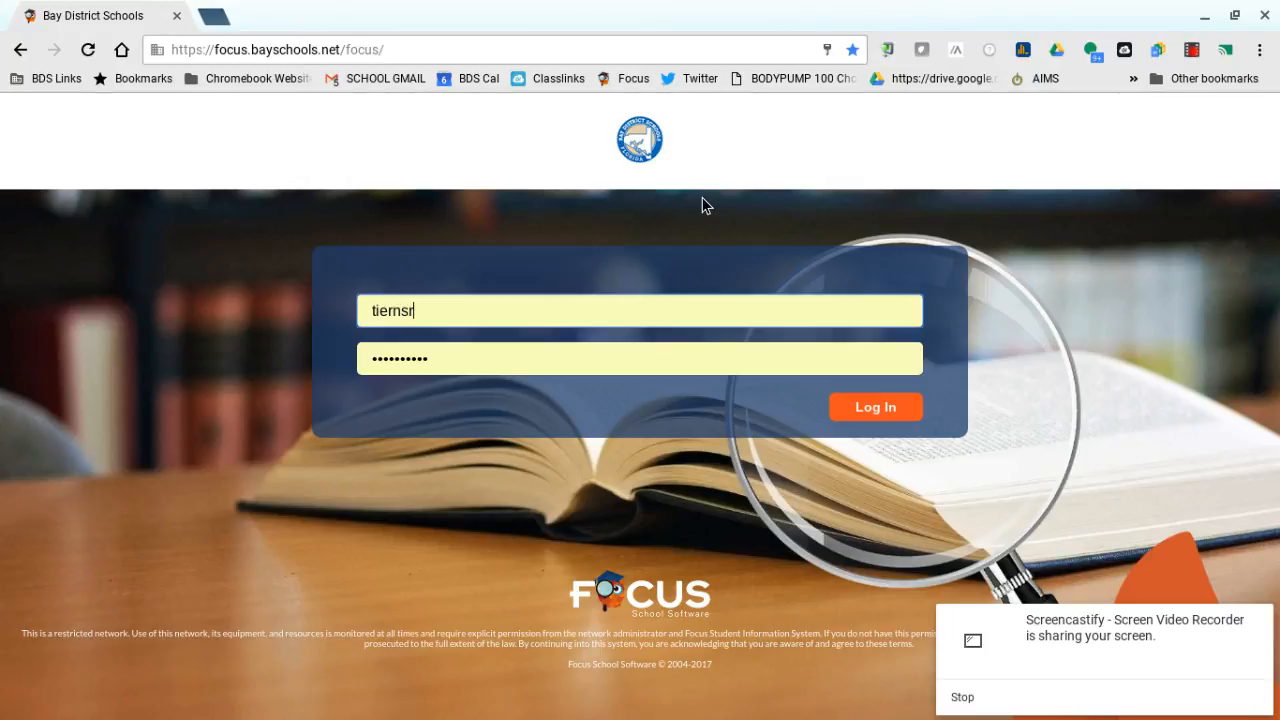
mouse_move(1135, 347)
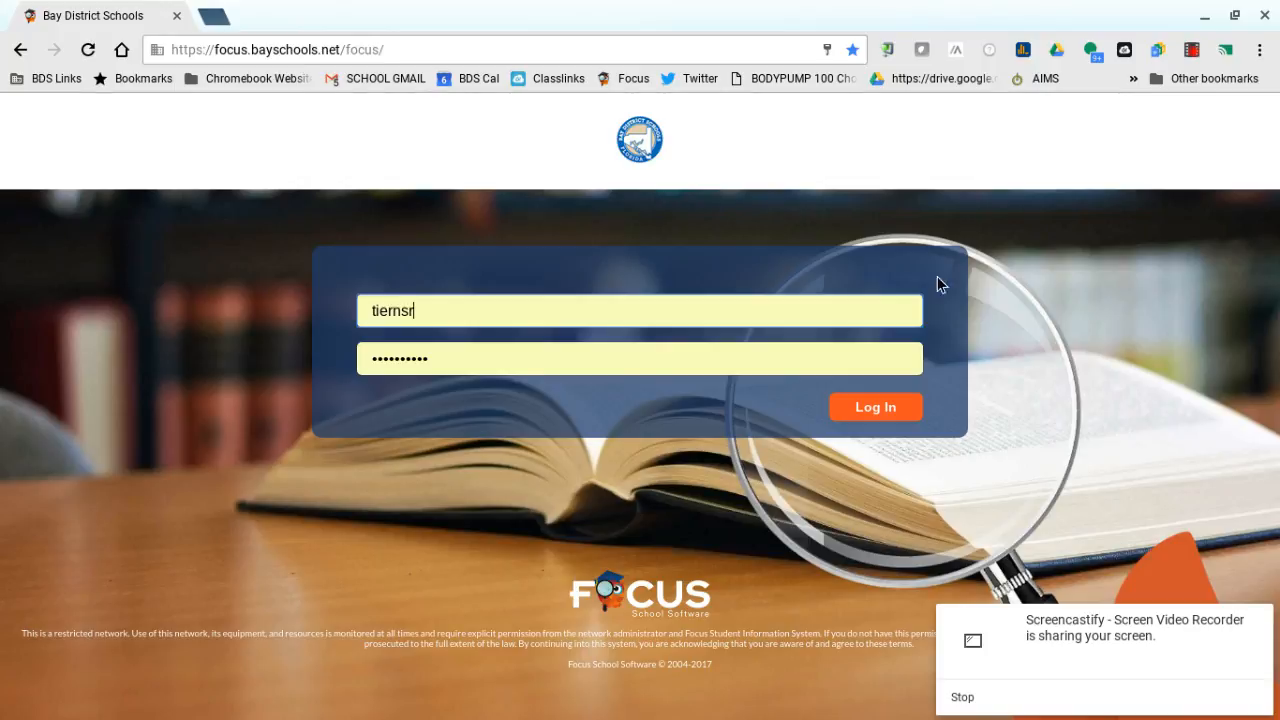
mouse_move(632, 238)
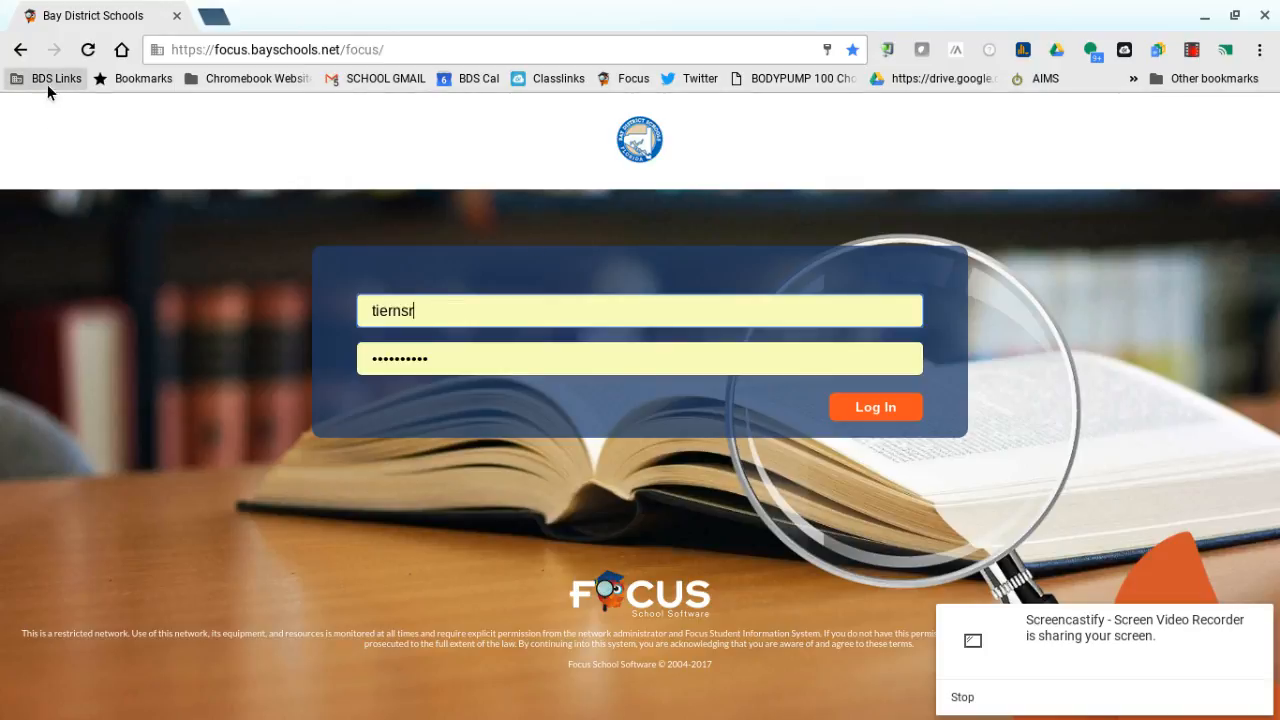
Load the BDS Launchpad sign-in page from the Classlinks bookmark, with bayschools prefilled.
left_click(558, 78)
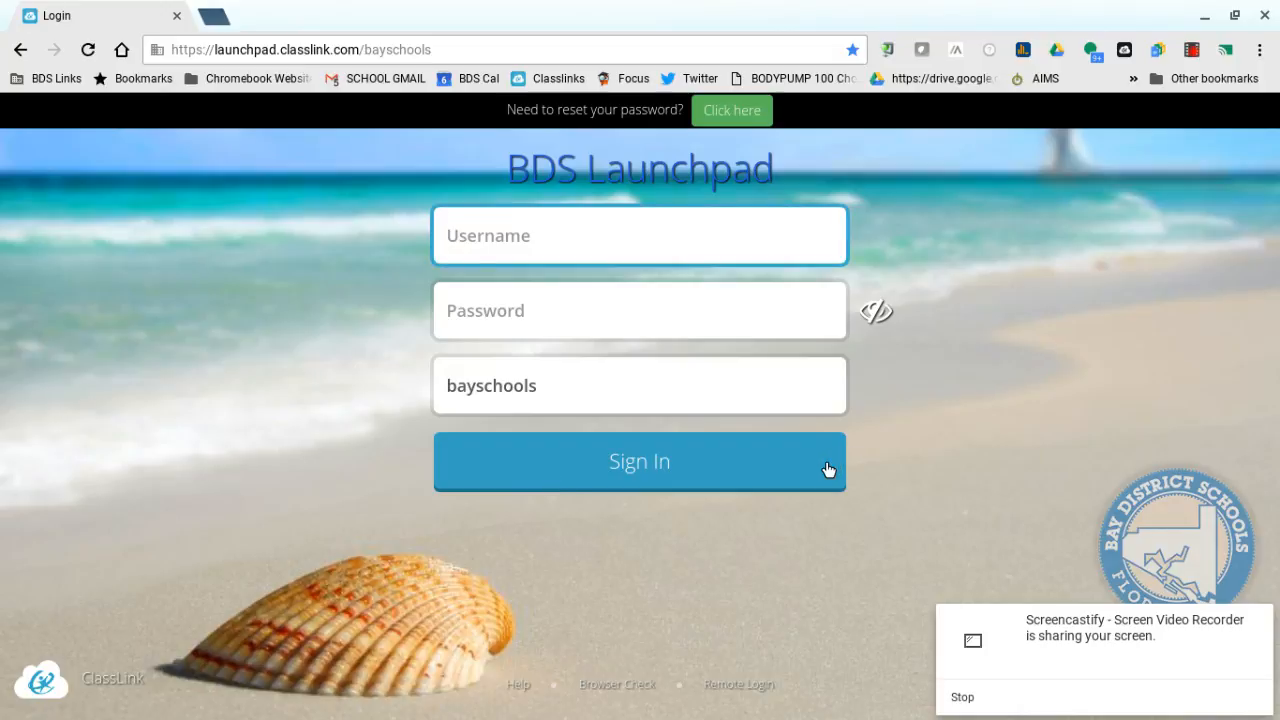
mouse_move(1018, 394)
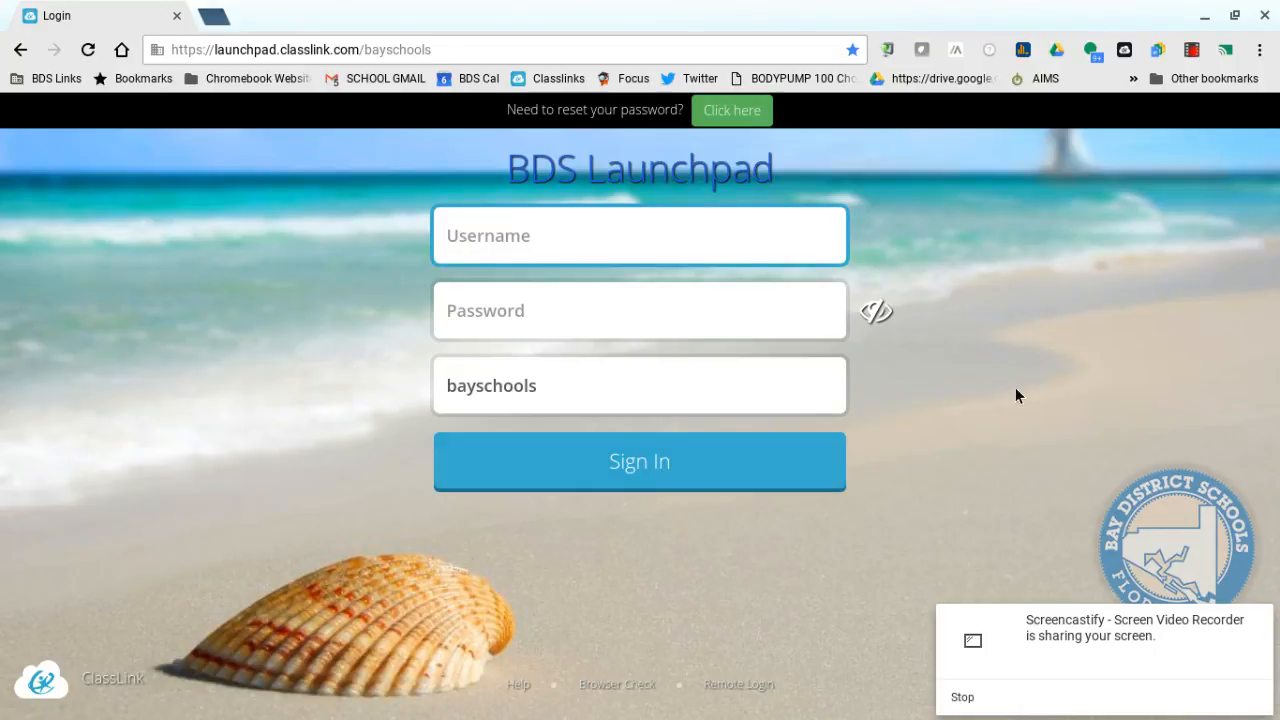
mouse_move(1014, 407)
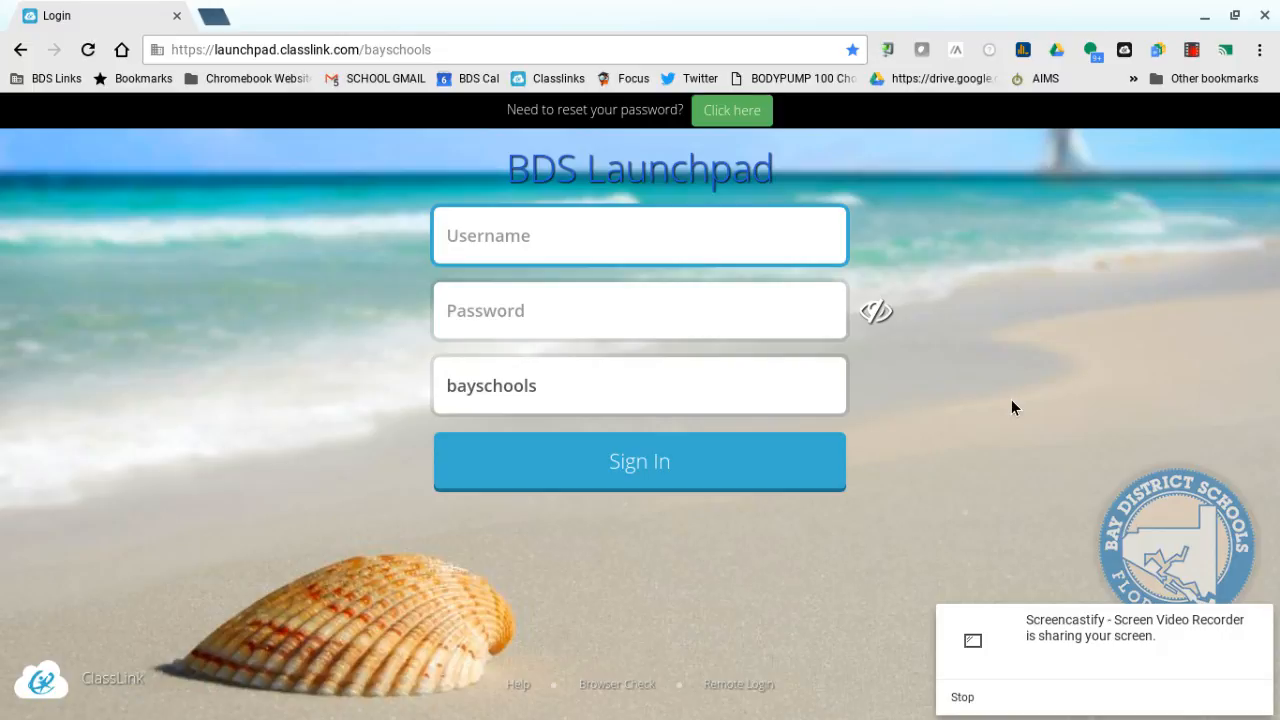
mouse_move(1080, 476)
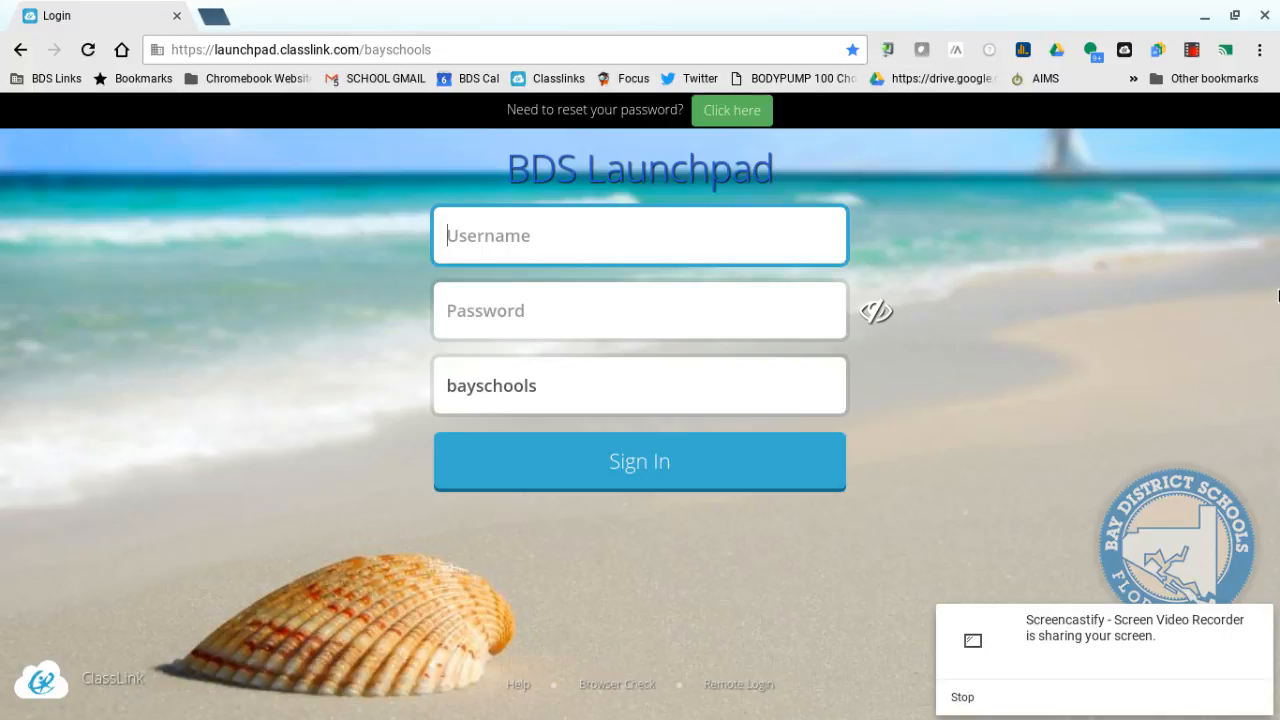
mouse_move(1258, 230)
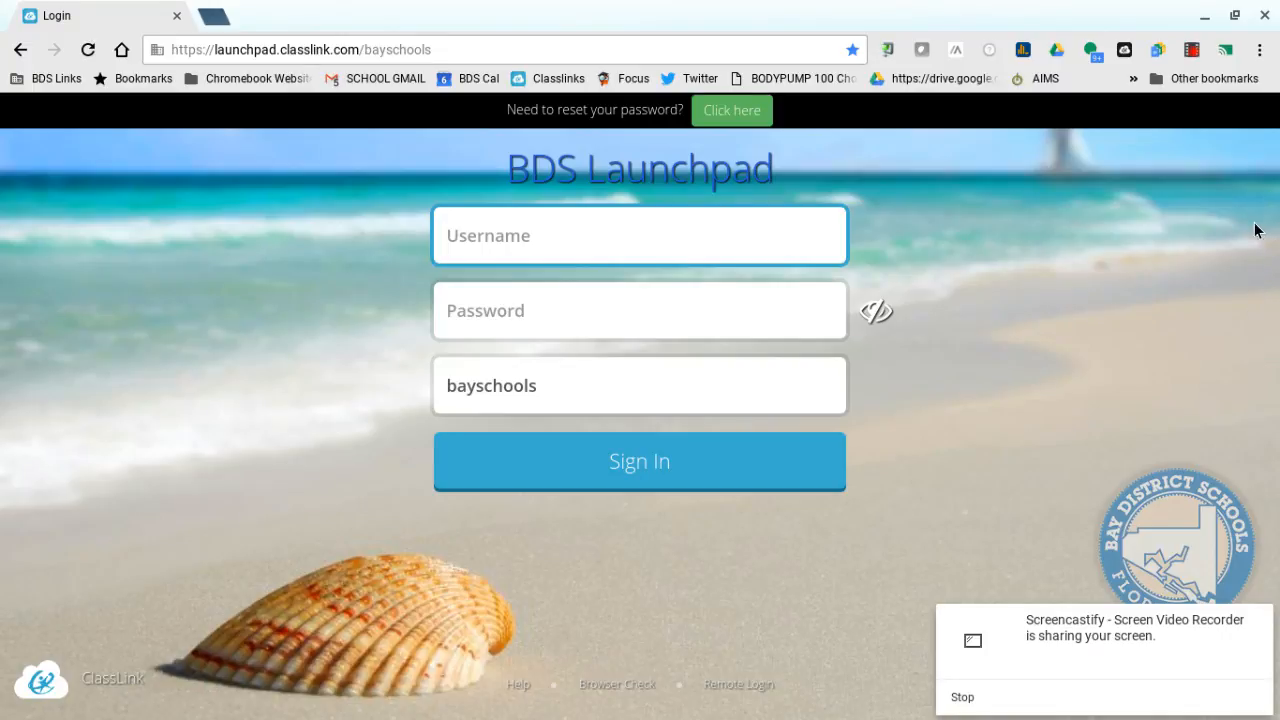
mouse_move(1275, 232)
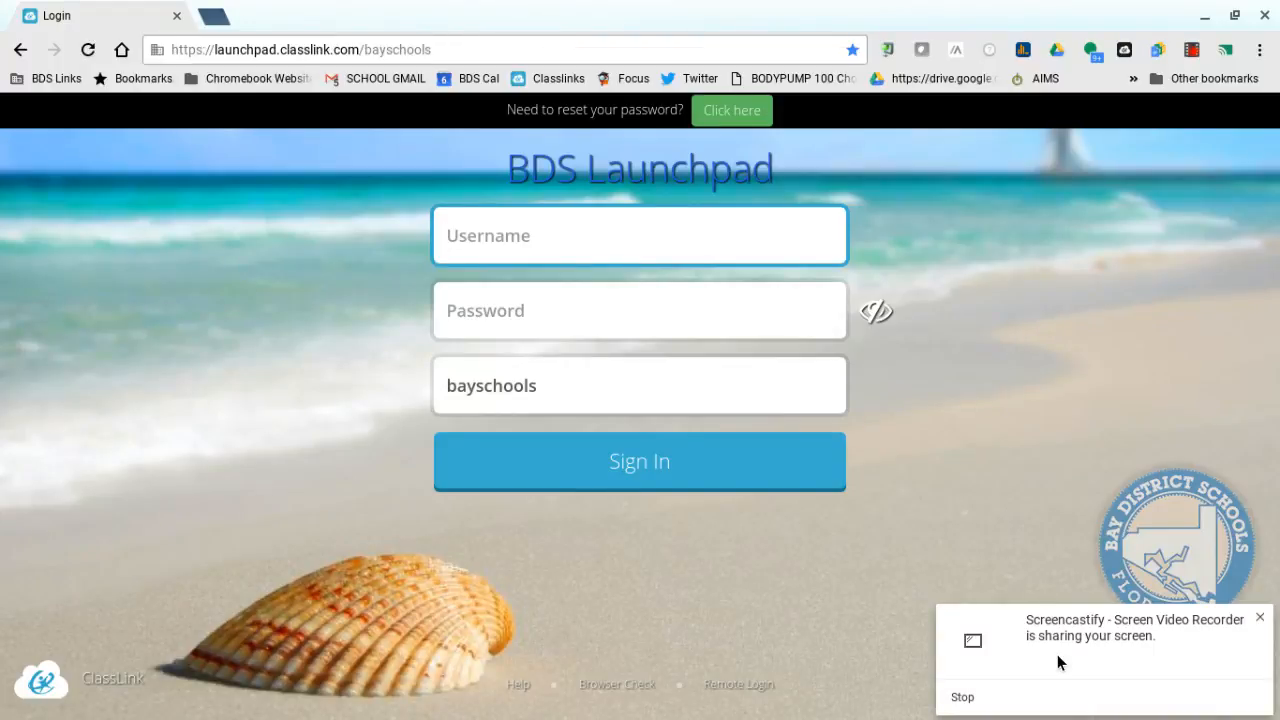
mouse_move(1083, 418)
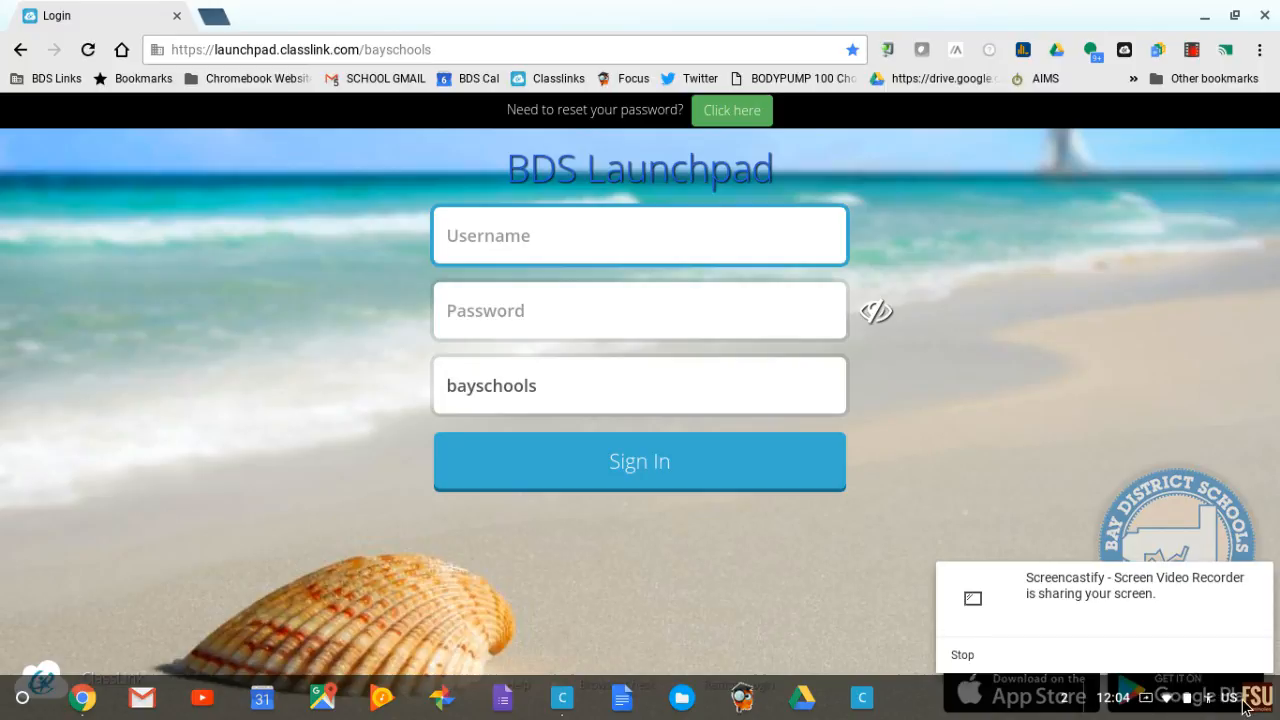
Open the status tray and view the Wi-Fi network list showing BDS connected.
left_click(1240, 697)
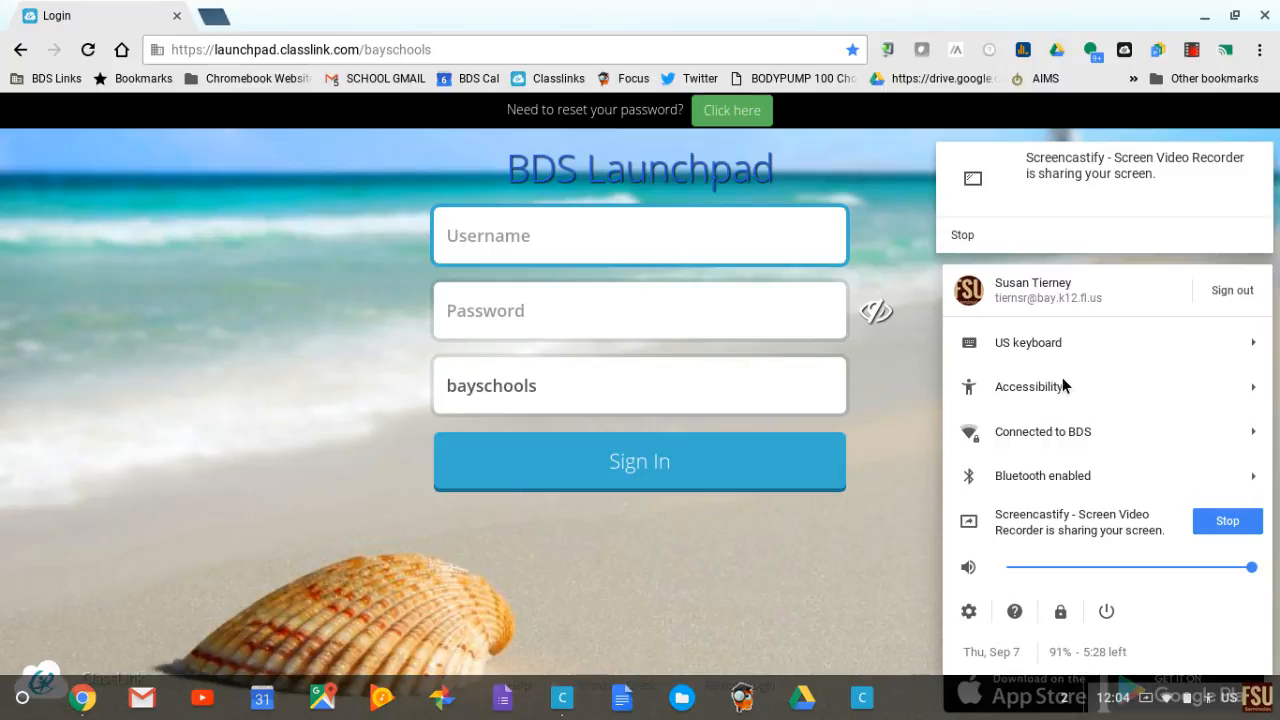
mouse_move(1063, 435)
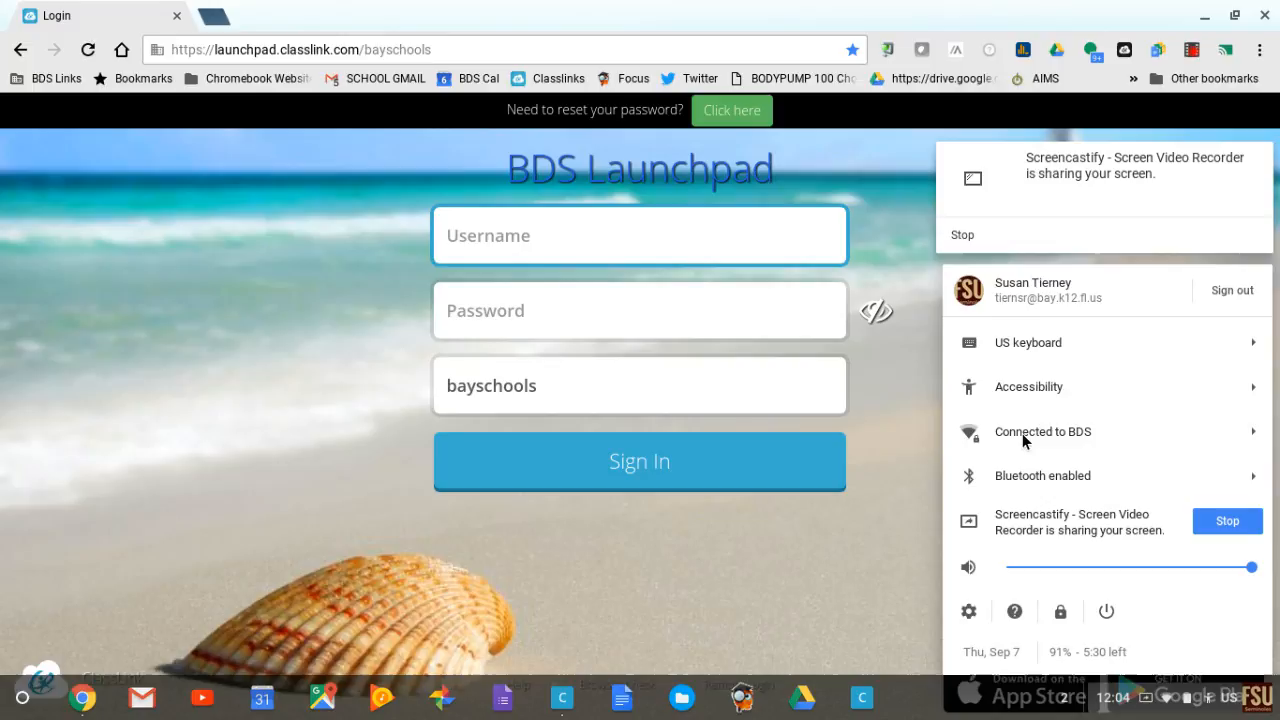
mouse_move(1252, 434)
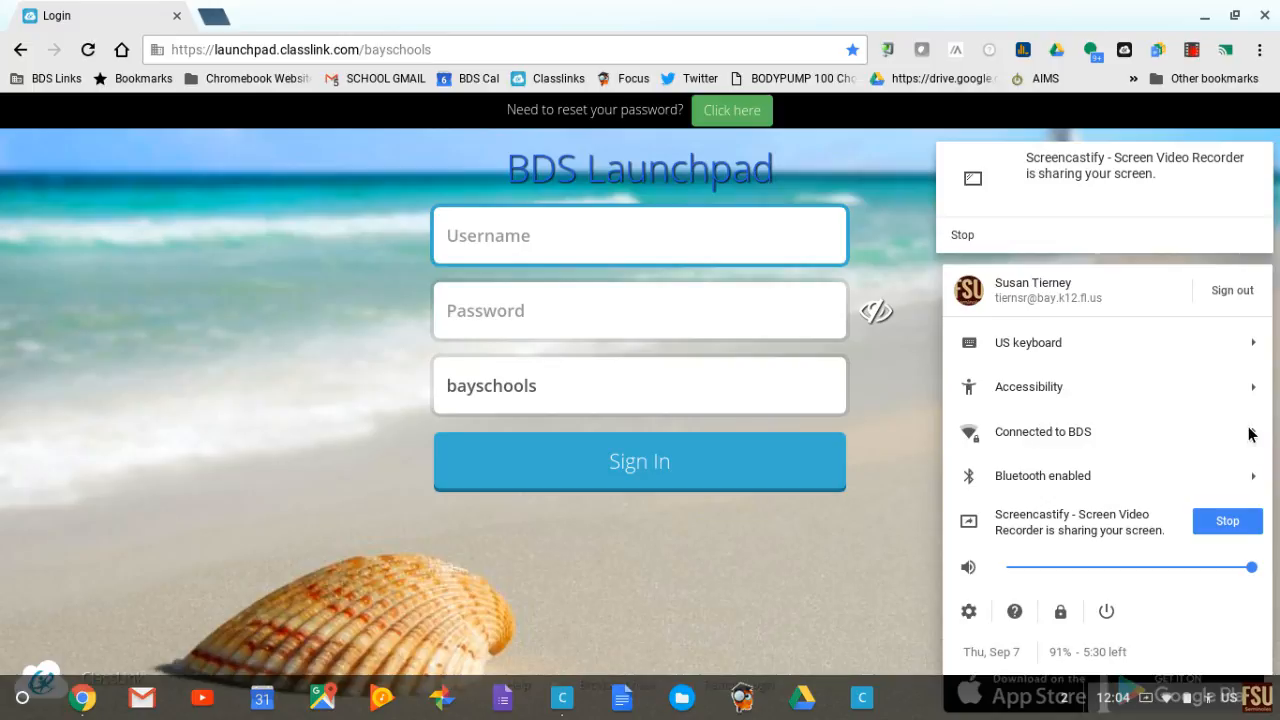
left_click(1043, 431)
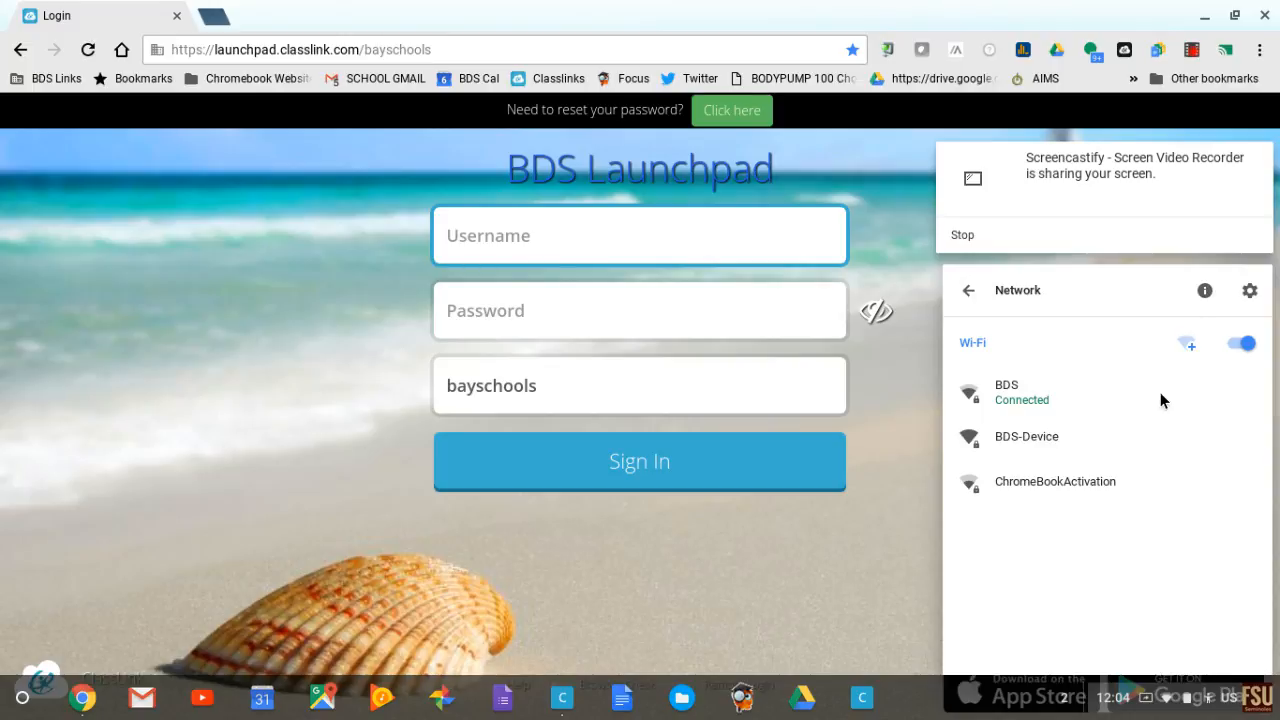
mouse_move(1157, 388)
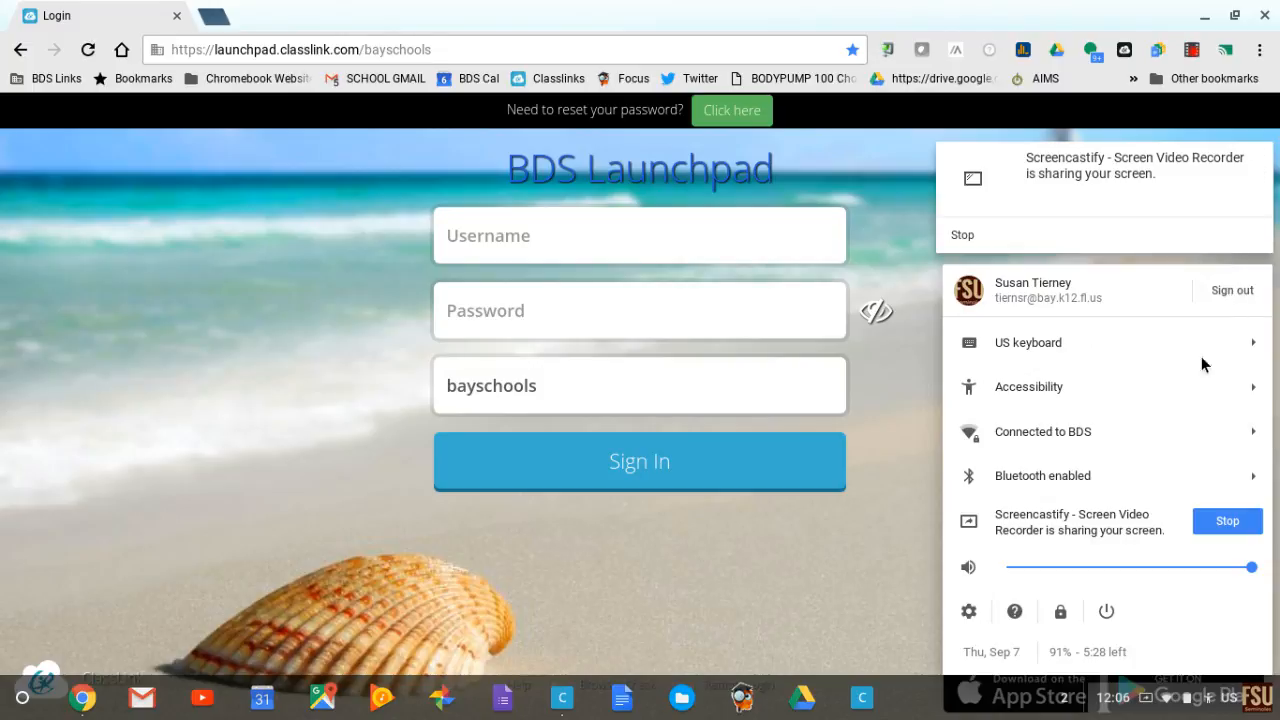
mouse_move(1060, 611)
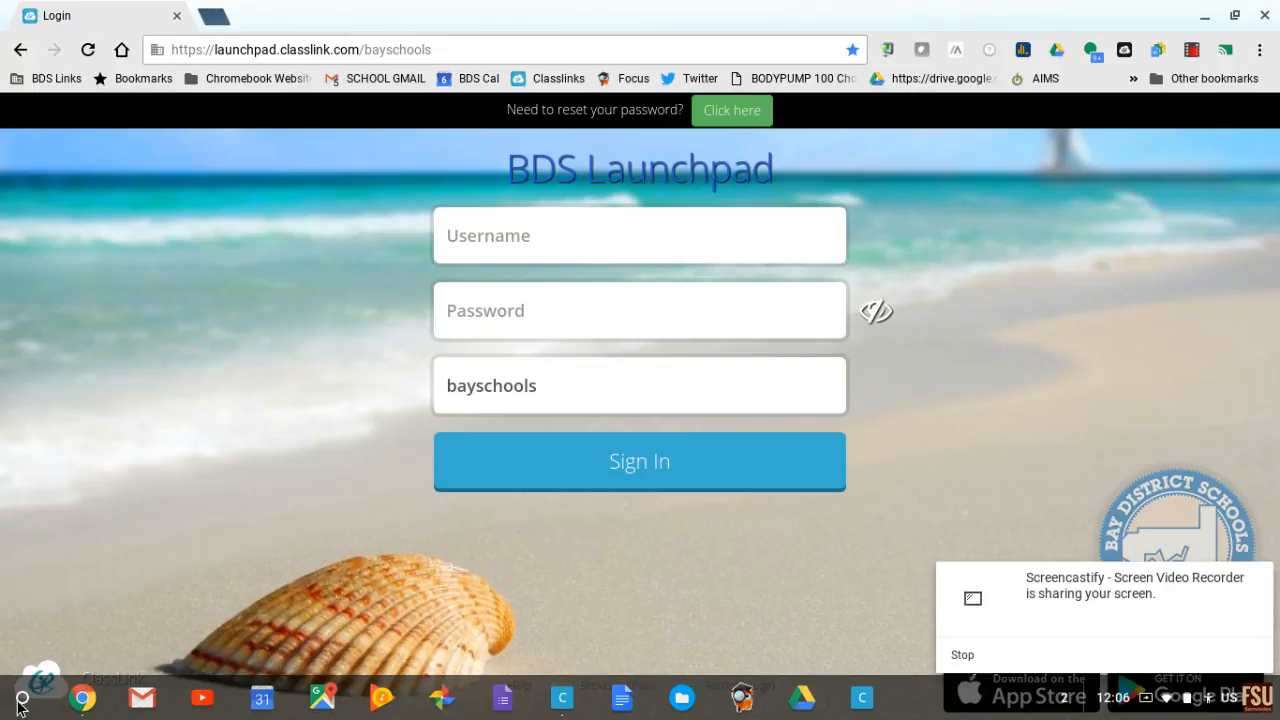
mouse_move(18, 697)
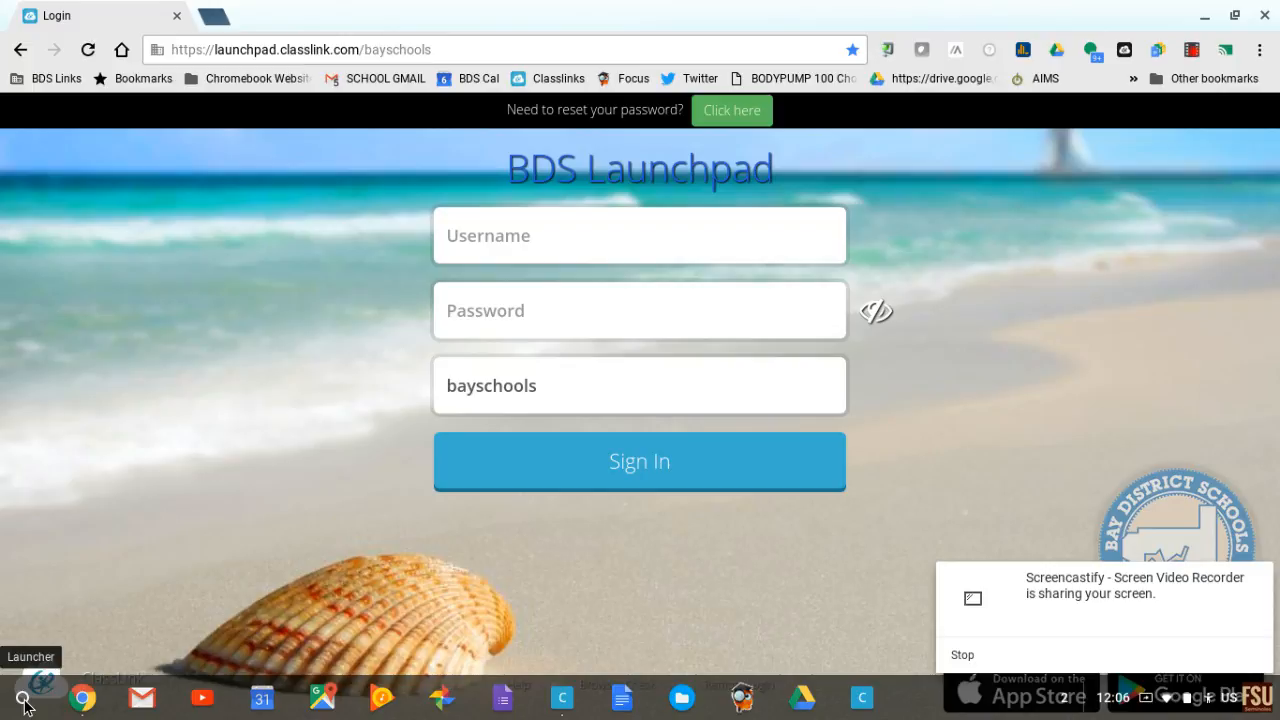
Enter 700-358 in the launcher search to get the answer 342.
left_click(22, 697)
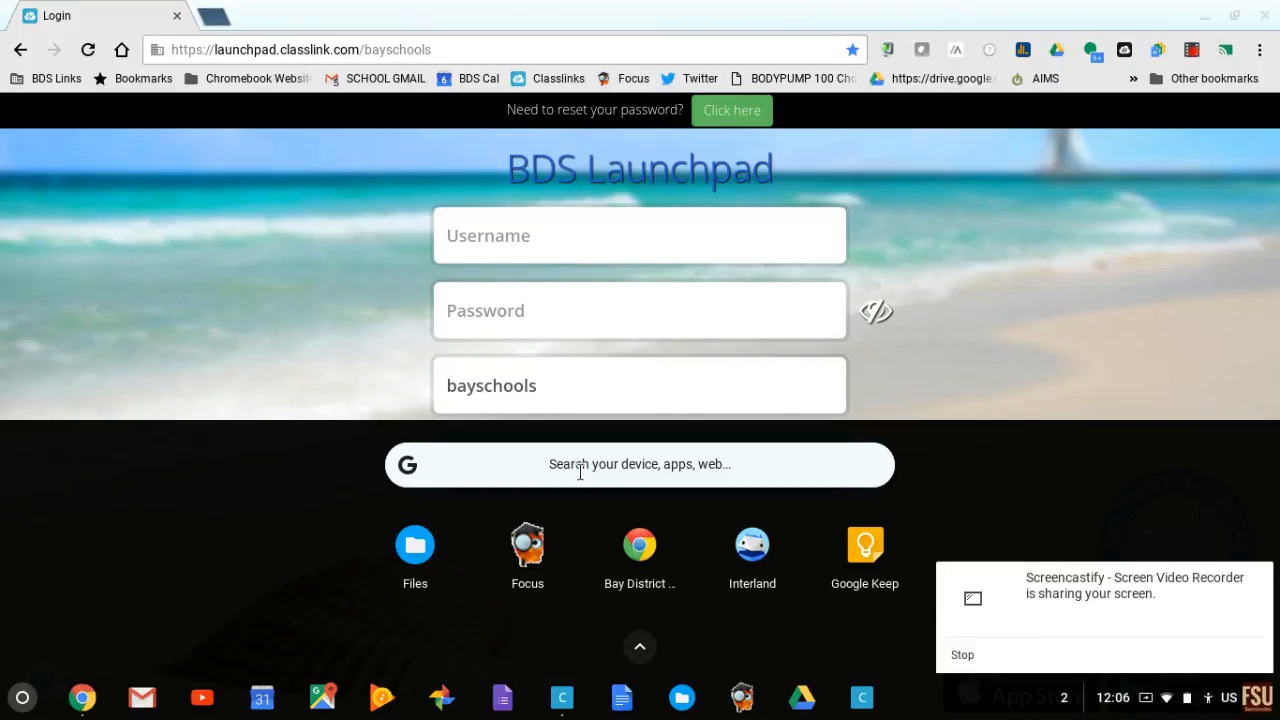
type("7")
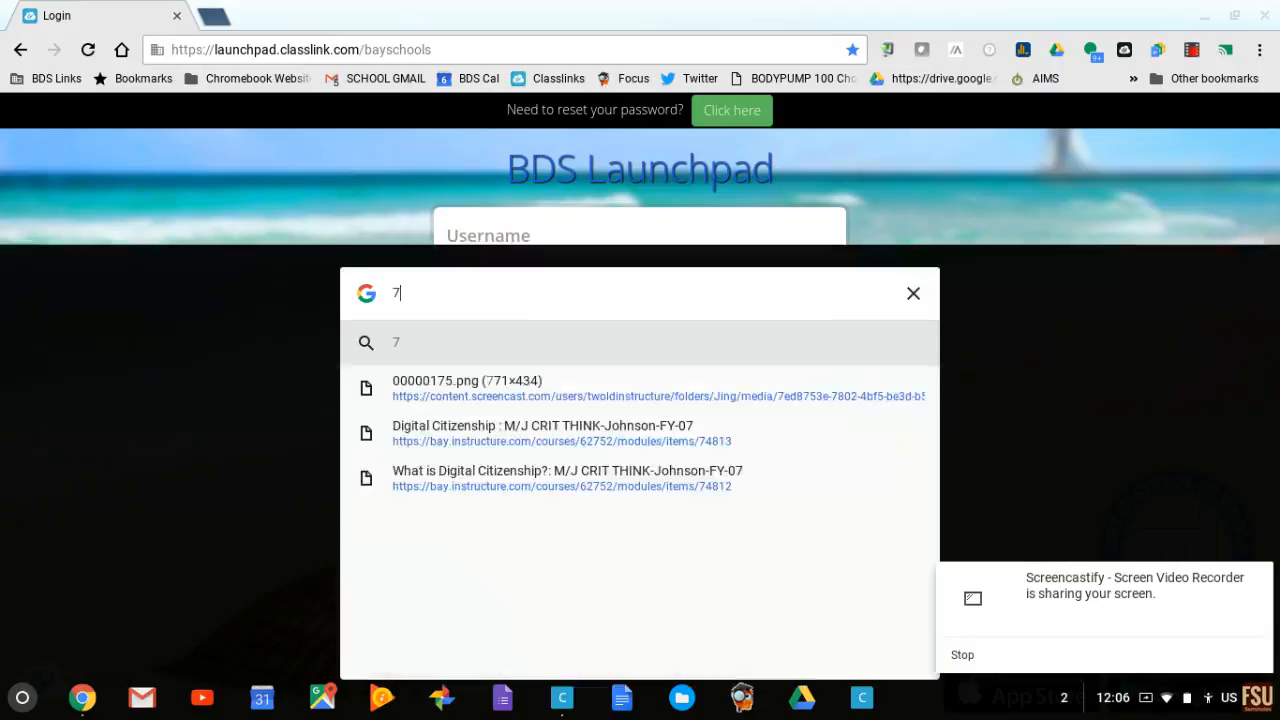
type("00-358")
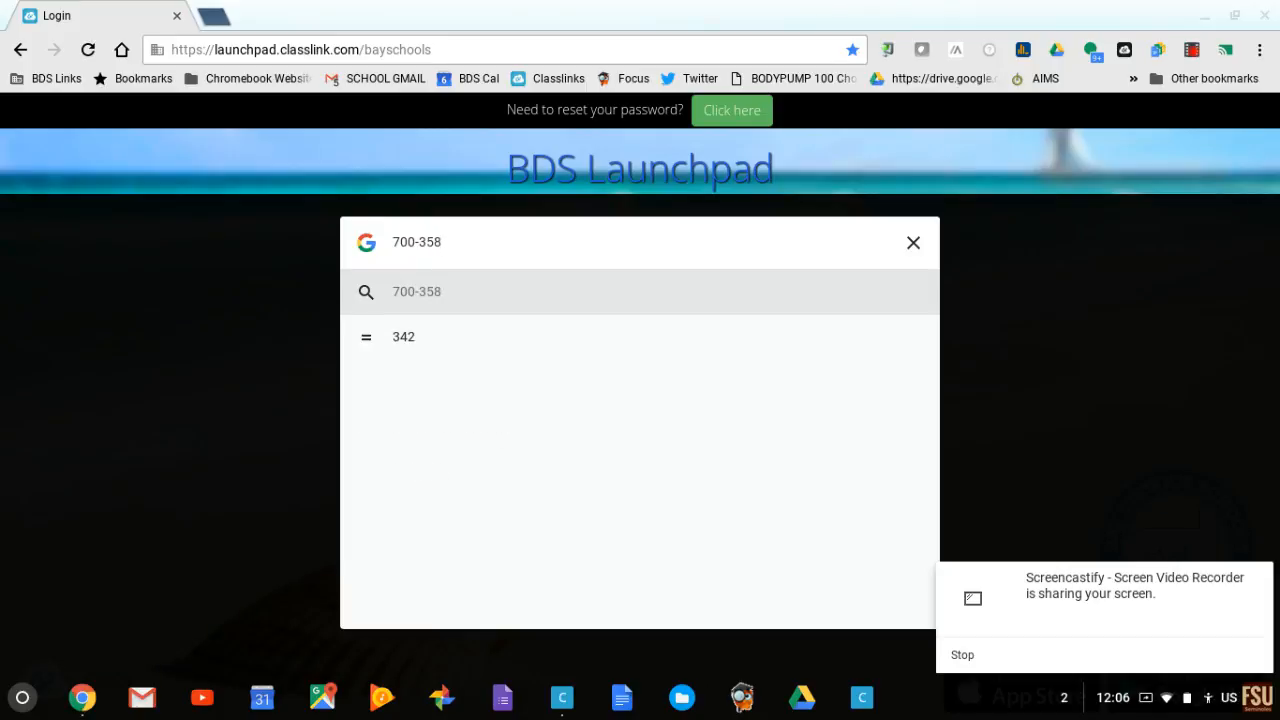
mouse_move(565, 480)
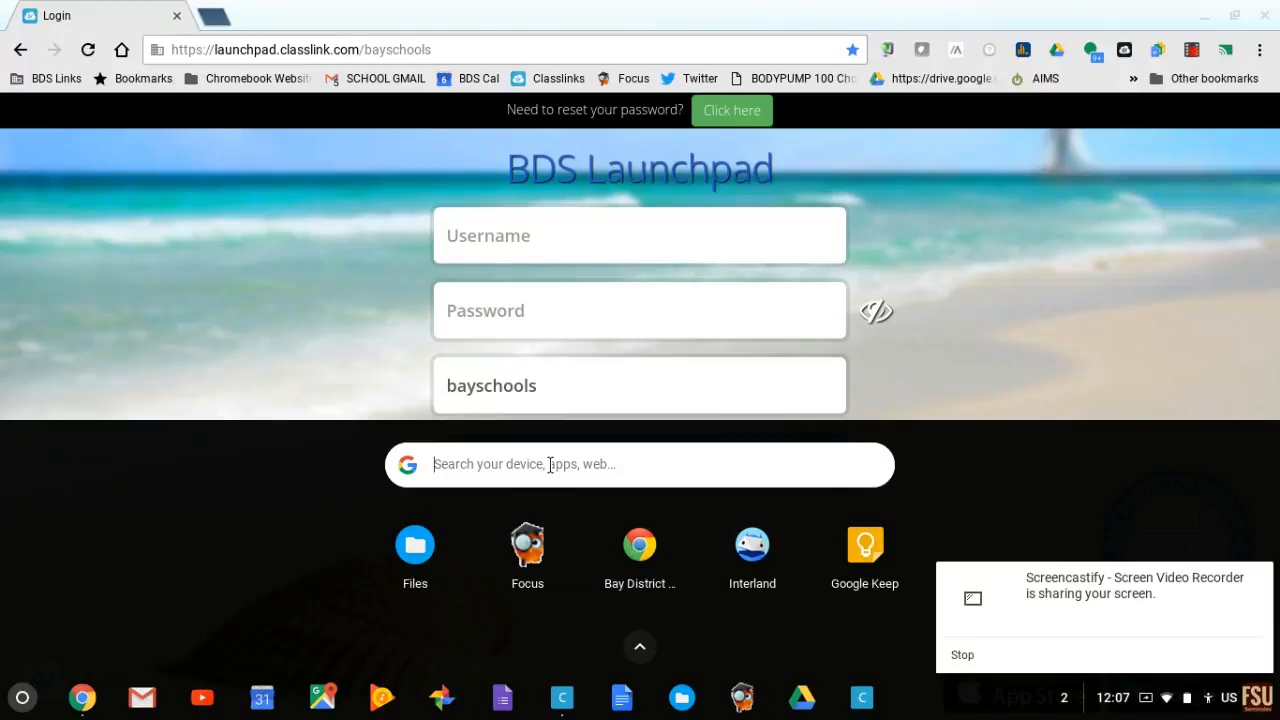
mouse_move(1035, 365)
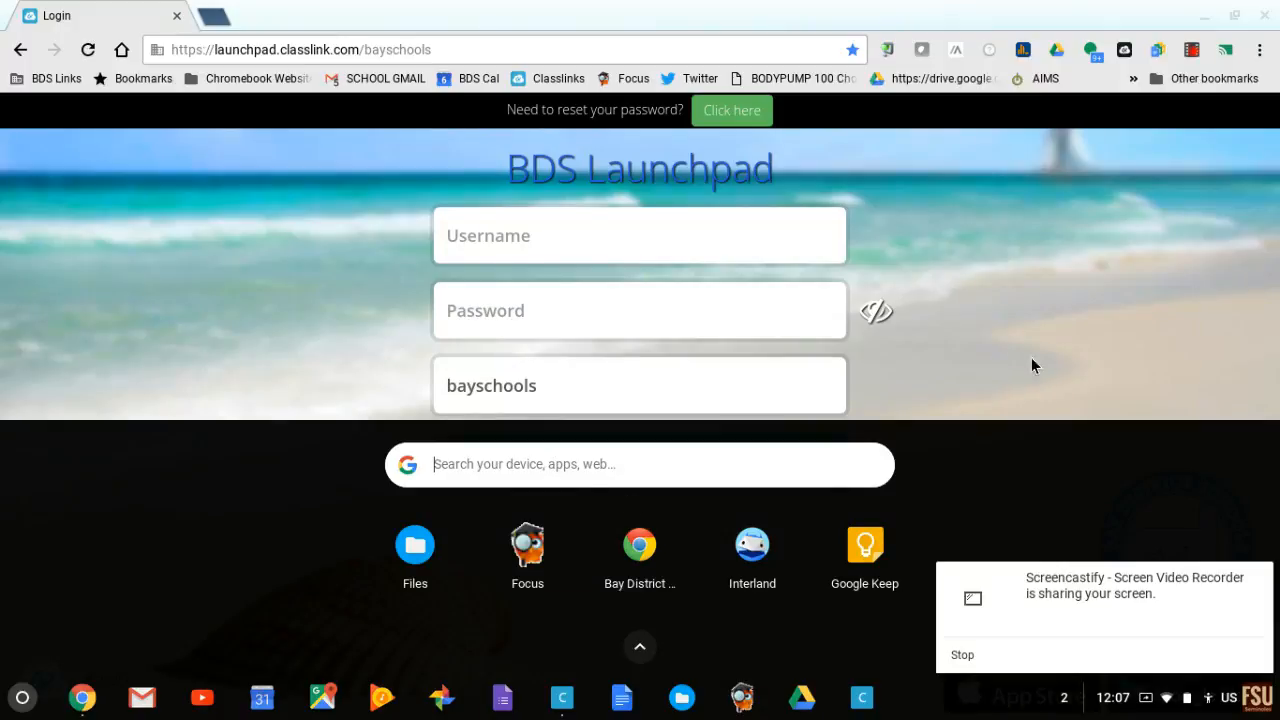